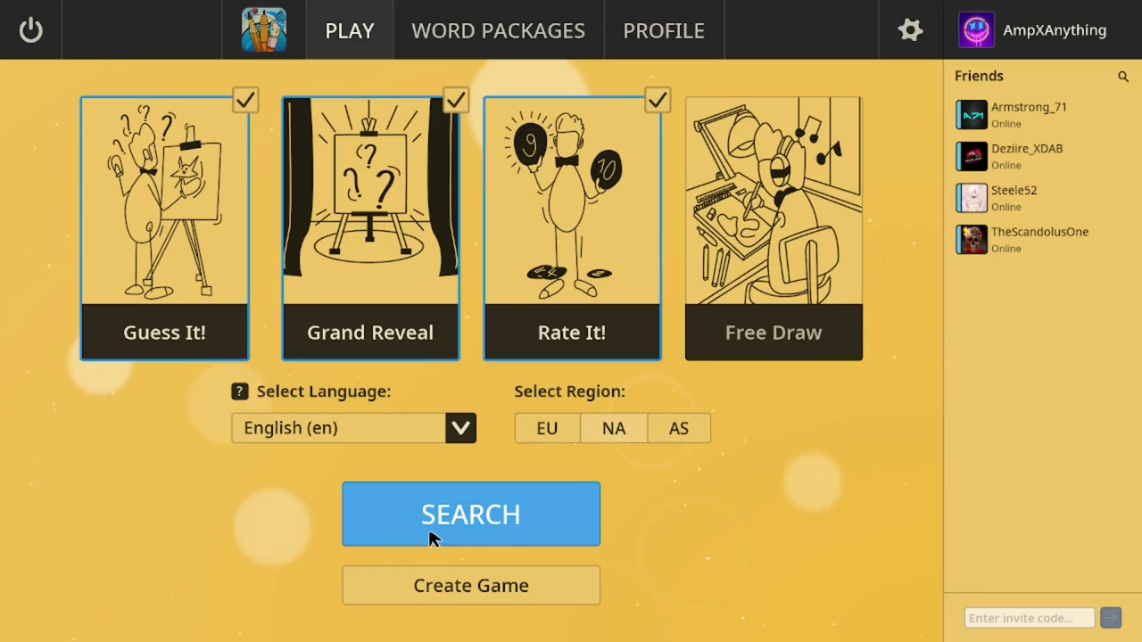
Search for a public Guess It! game and join a 4-round lobby with three players
{"action": "left_click", "coordinate": [471, 514]}
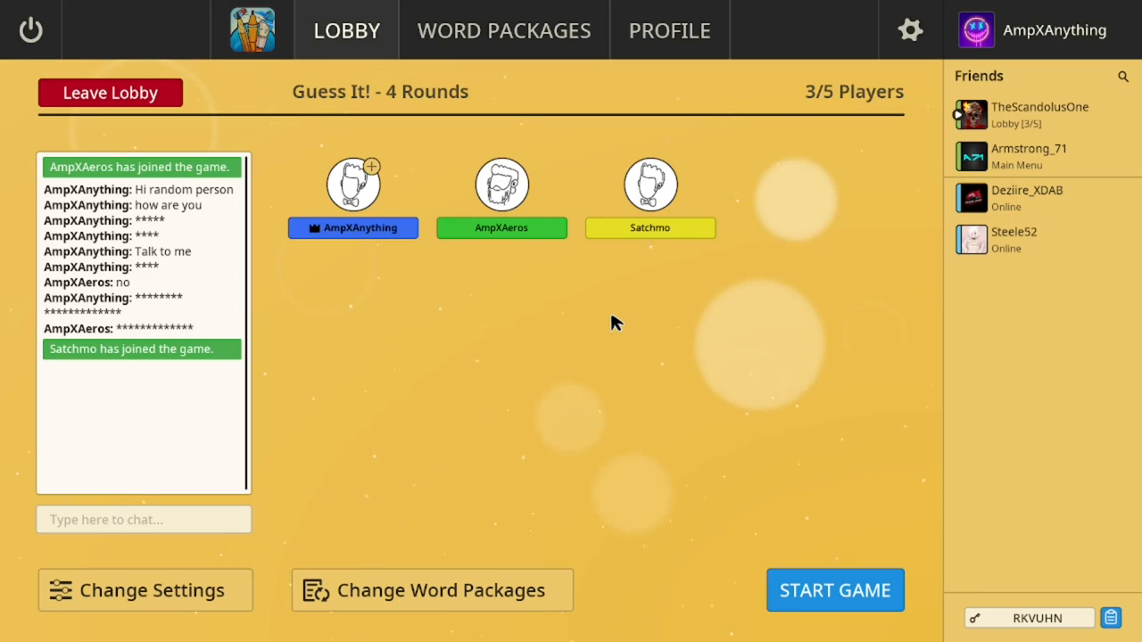
{"action": "mouse_move", "coordinate": [711, 350]}
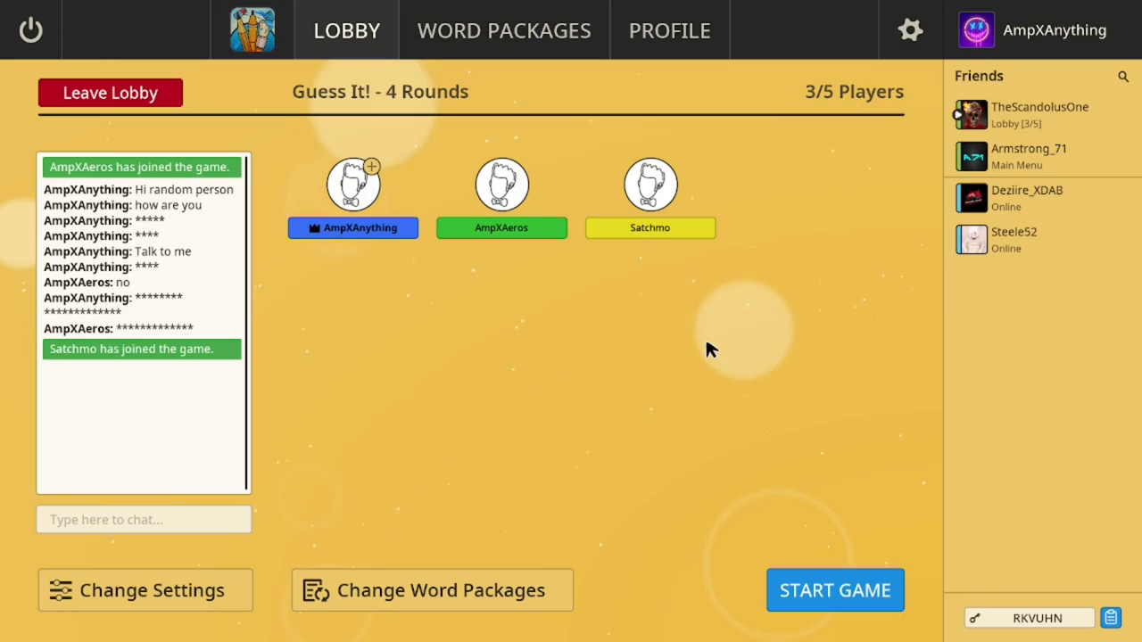
{"action": "mouse_move", "coordinate": [566, 391]}
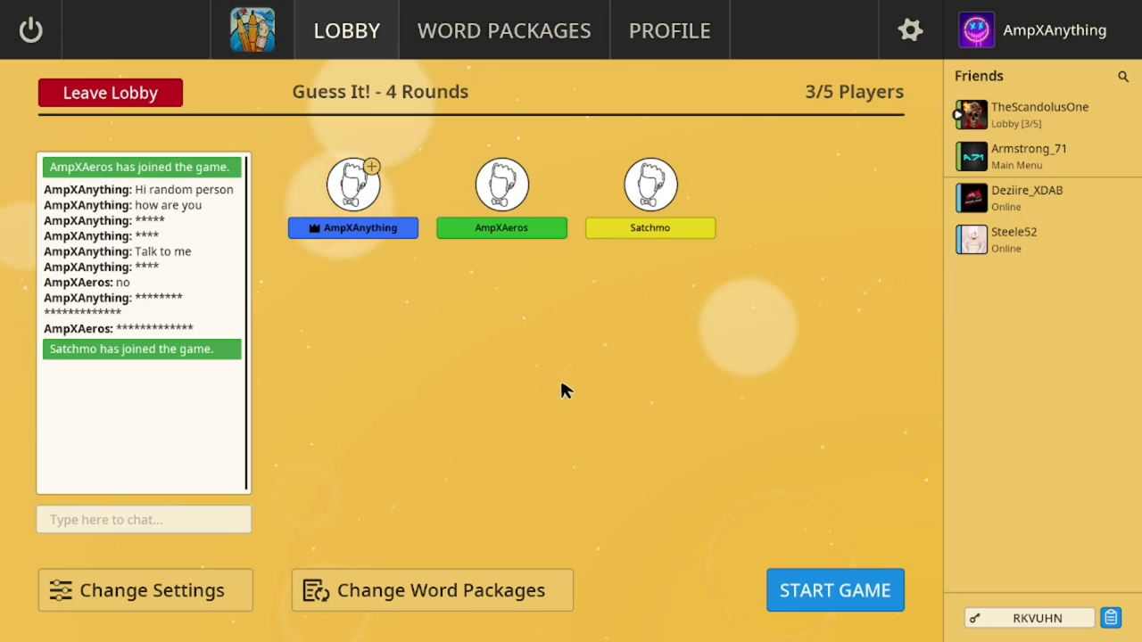
{"action": "mouse_move", "coordinate": [632, 399]}
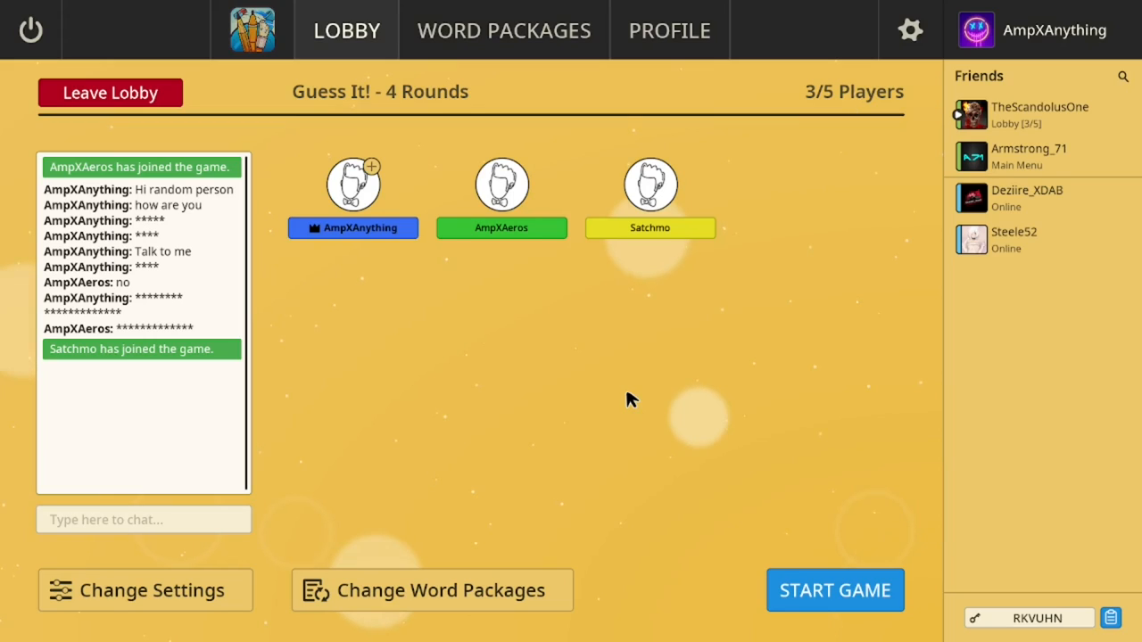
{"action": "mouse_move", "coordinate": [557, 367]}
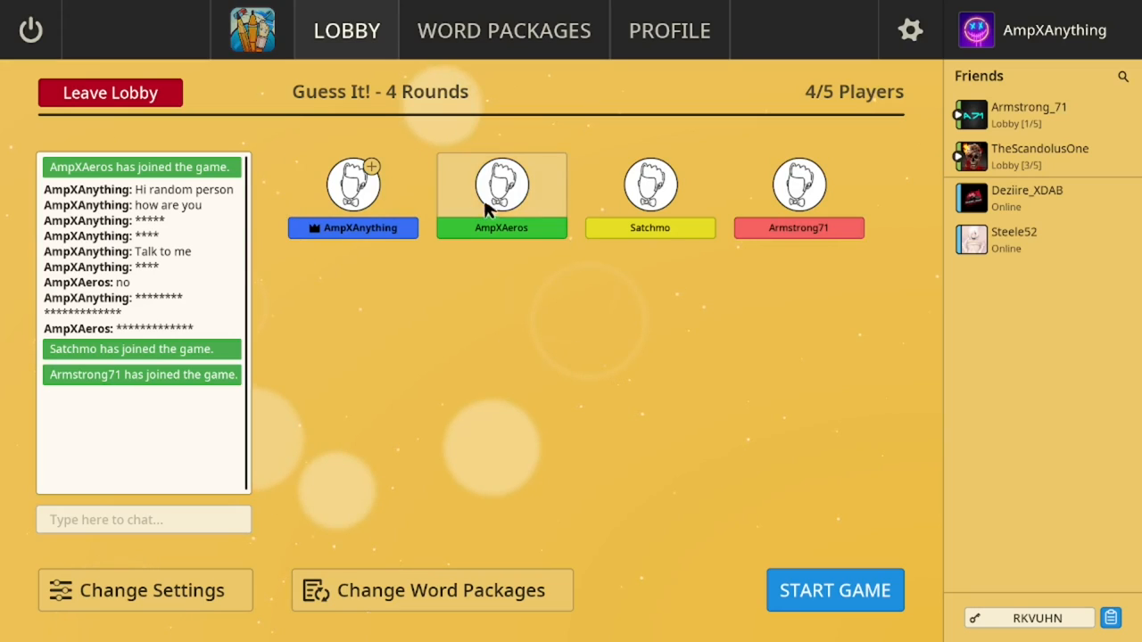
{"action": "mouse_move", "coordinate": [582, 303]}
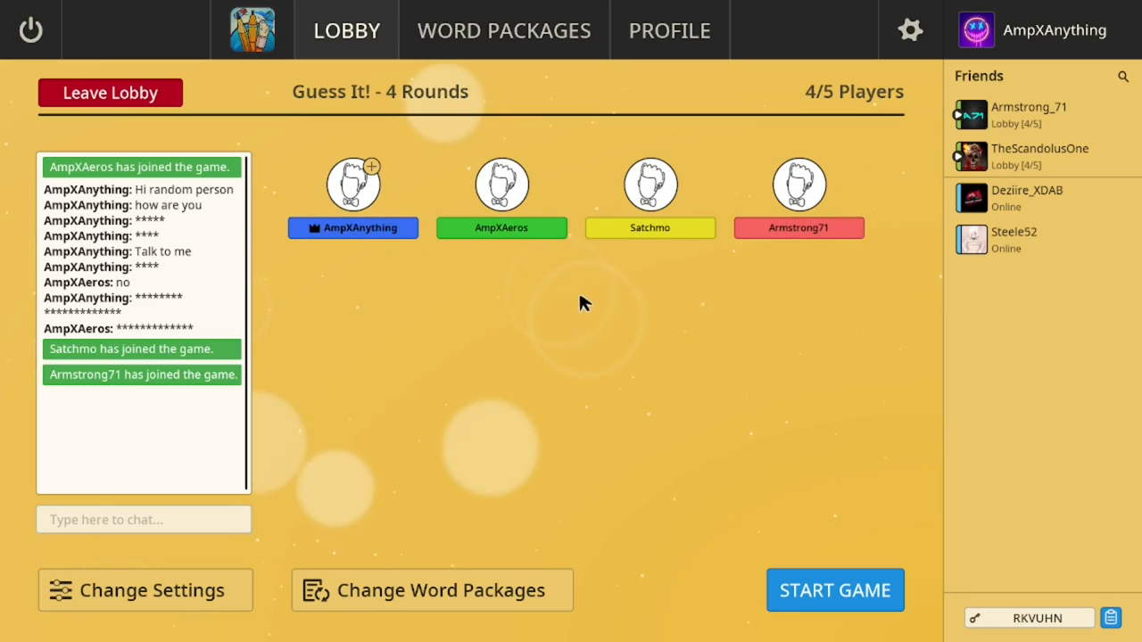
{"action": "mouse_move", "coordinate": [656, 394]}
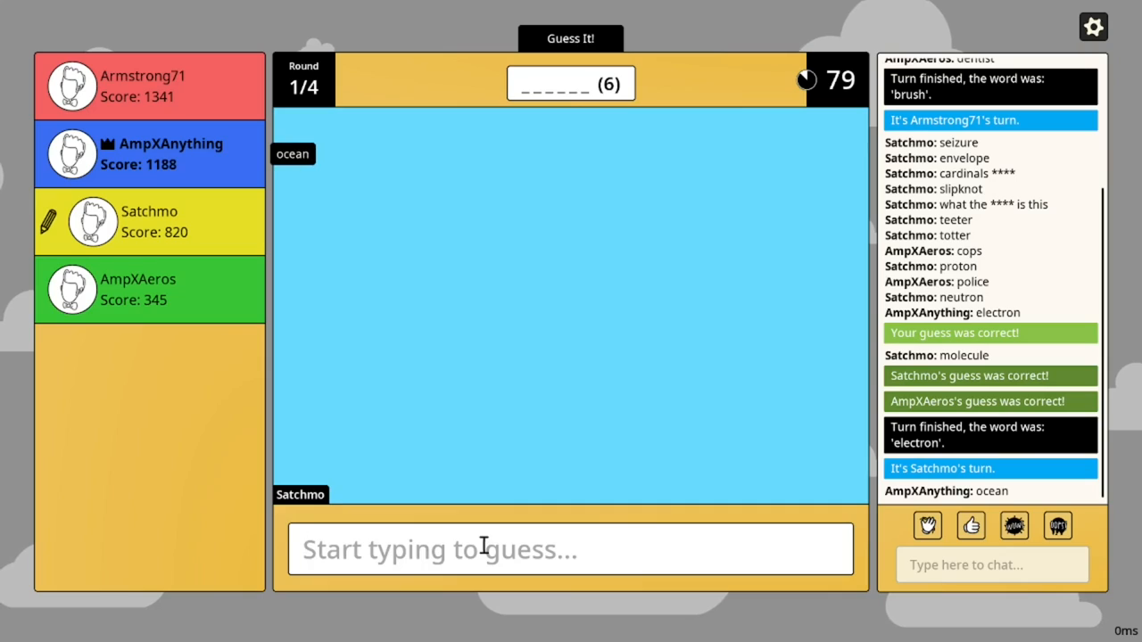
Guess 'water' then 'island' for the yellow-on-blue drawing, scoring 2003
{"action": "type", "text": "wat"}
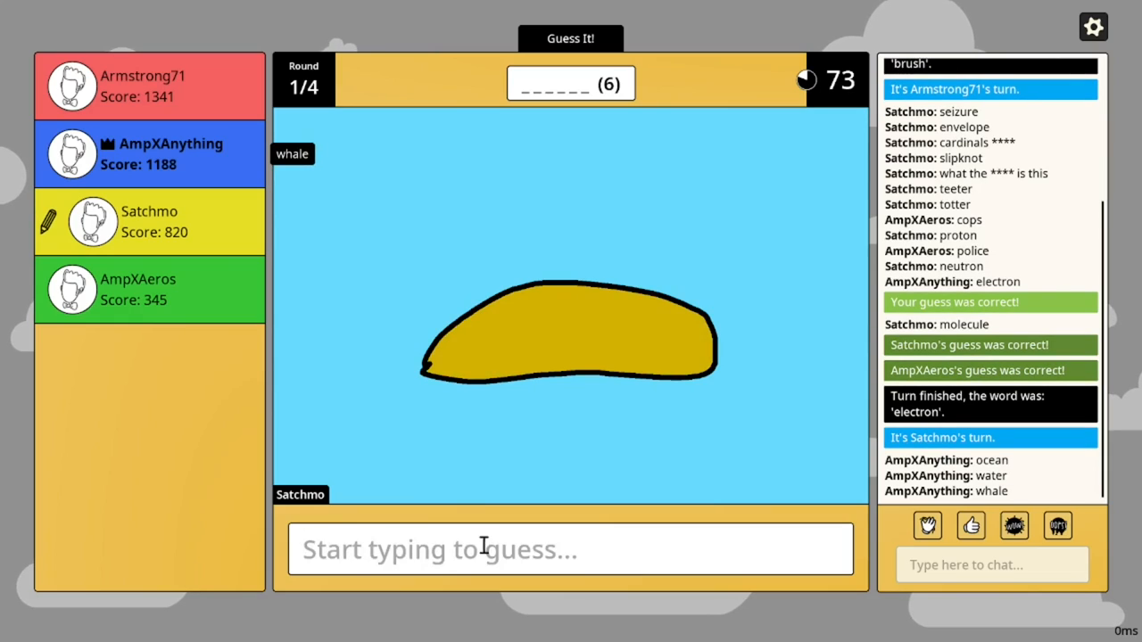
{"action": "type", "text": "is"}
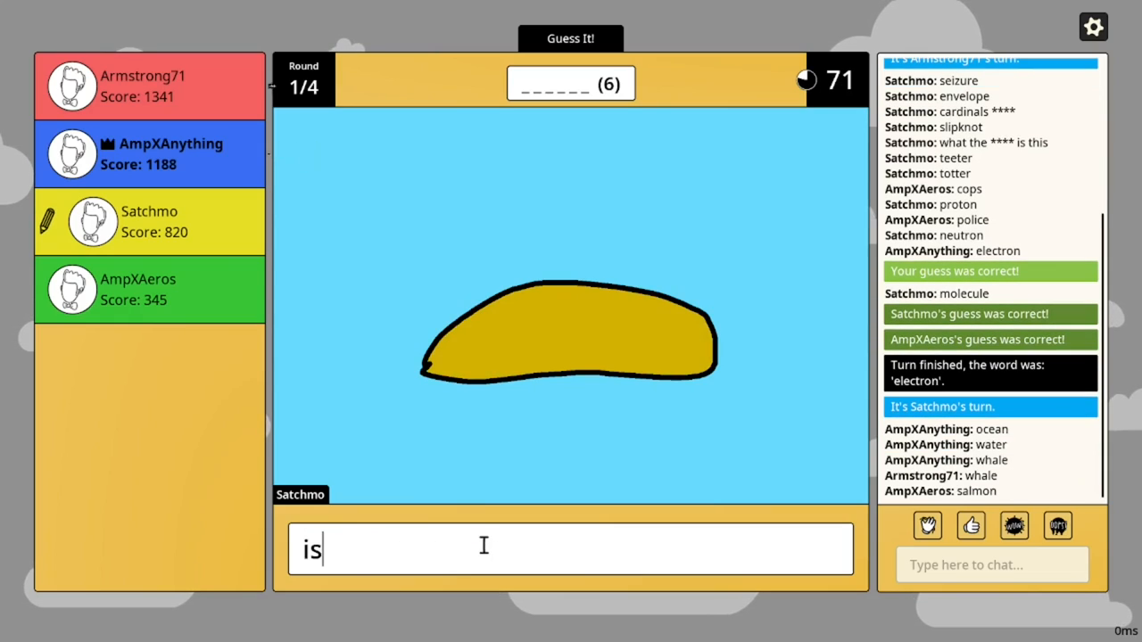
{"action": "type", "text": "island"}
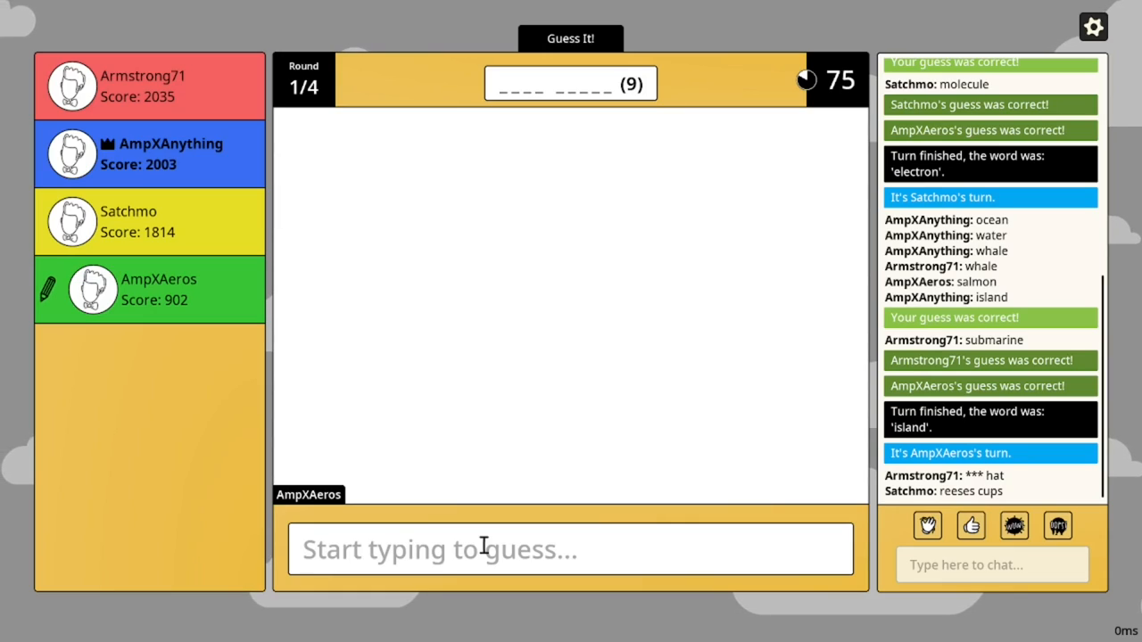
Guess 'salt' for the shaker drawing as play moves to round 3 of 4
{"action": "left_click_drag", "start_coordinate": [431, 232], "coordinate": [407, 366]}
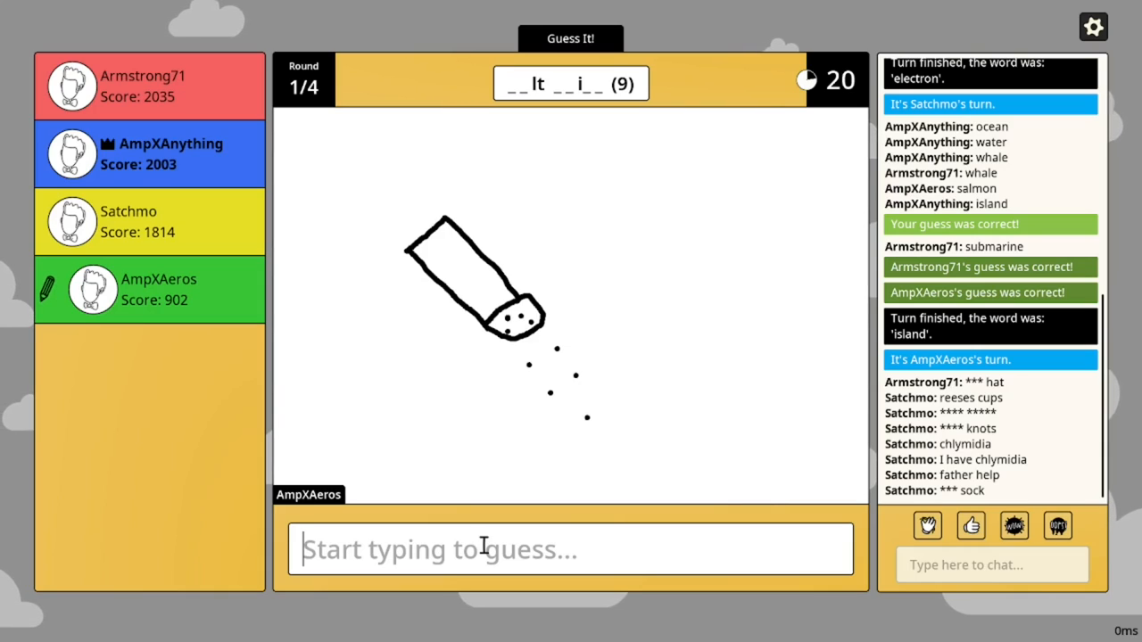
{"action": "type", "text": "sal"}
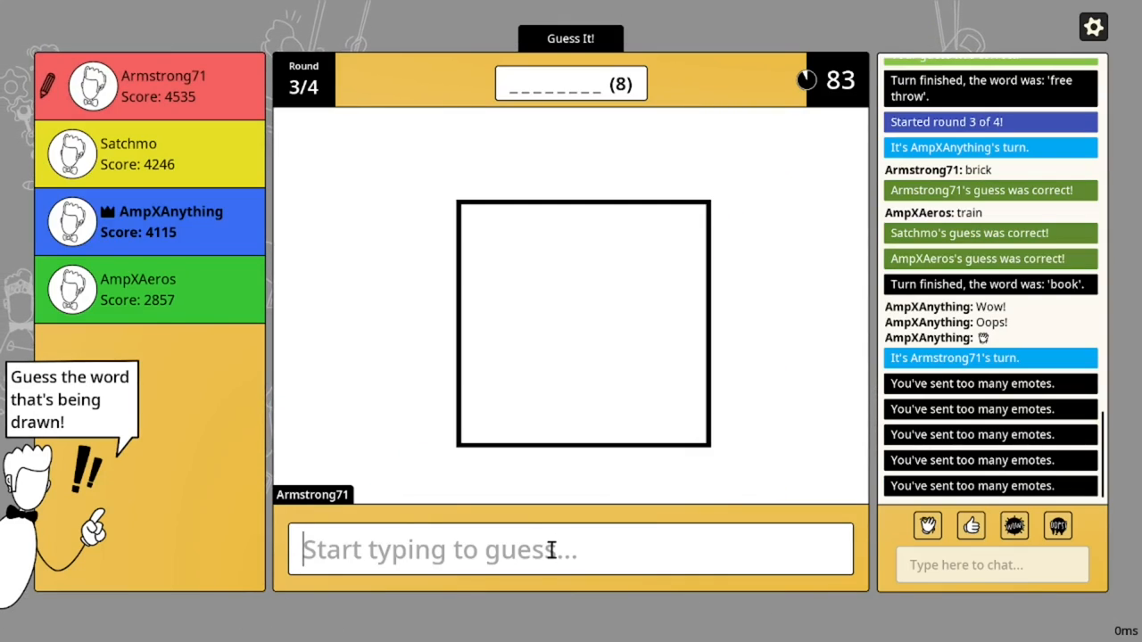
Guess 'square', 'stamp' and 'element' for the Ti-2 square before 'titanium' is revealed
{"action": "type", "text": "s"}
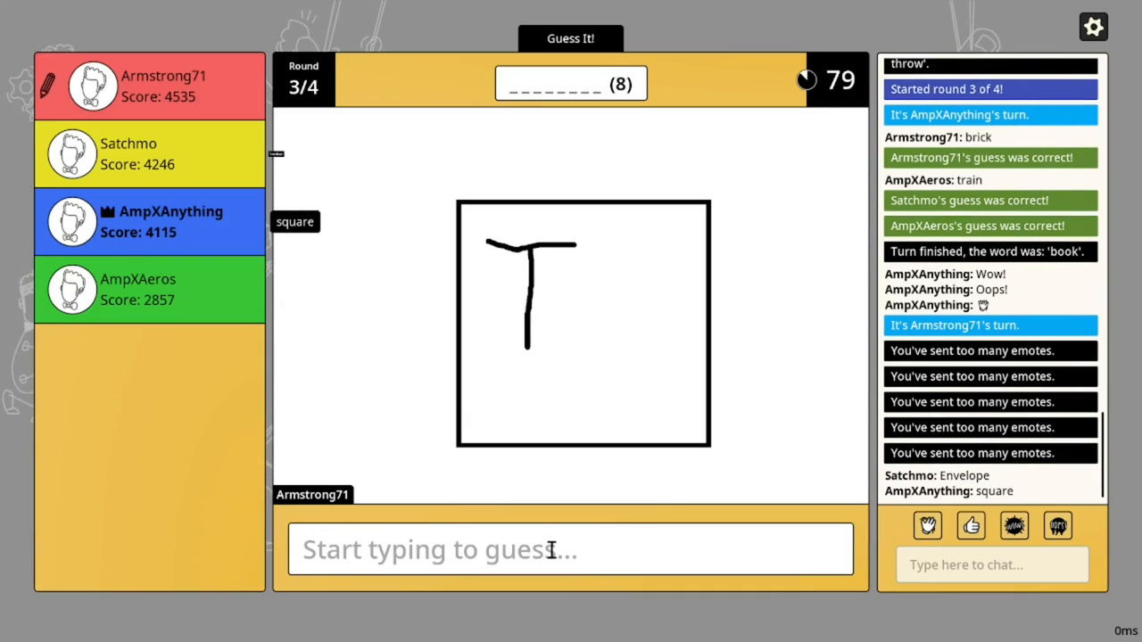
{"action": "type", "text": "stamp"}
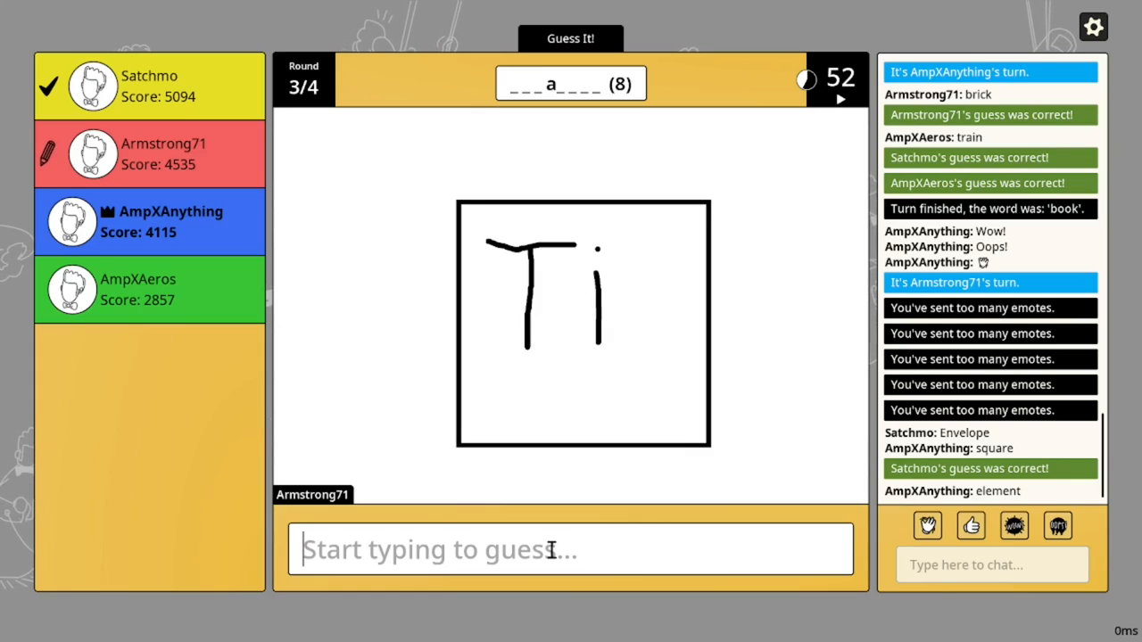
{"action": "left_click_drag", "start_coordinate": [518, 383], "coordinate": [553, 410]}
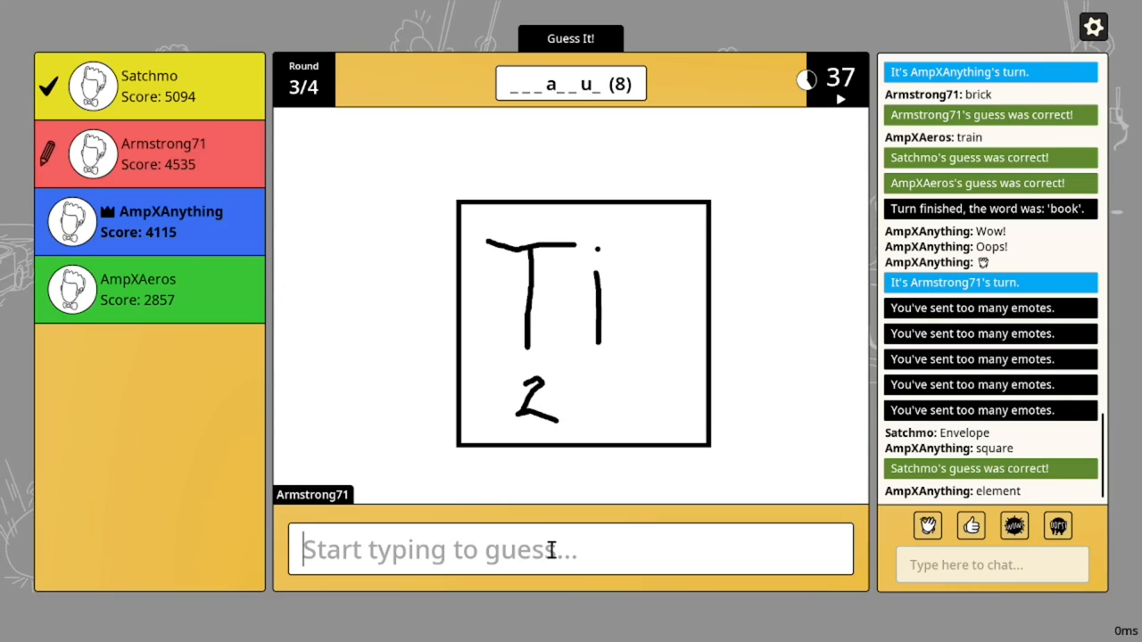
{"action": "left_click_drag", "start_coordinate": [562, 375], "coordinate": [598, 411]}
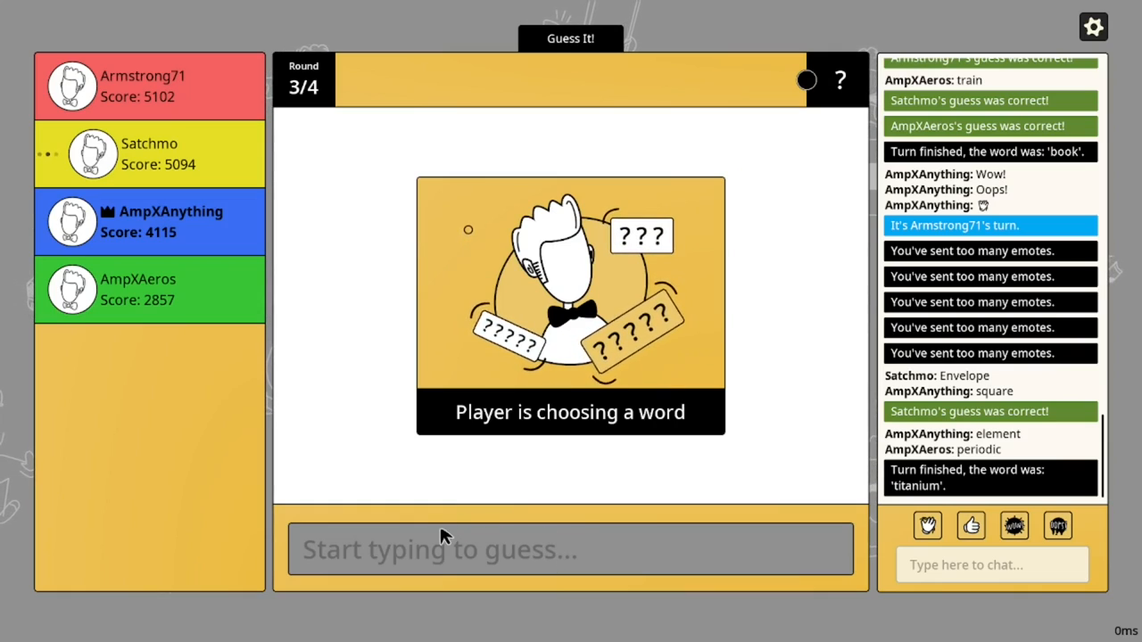
{"action": "mouse_move", "coordinate": [555, 560]}
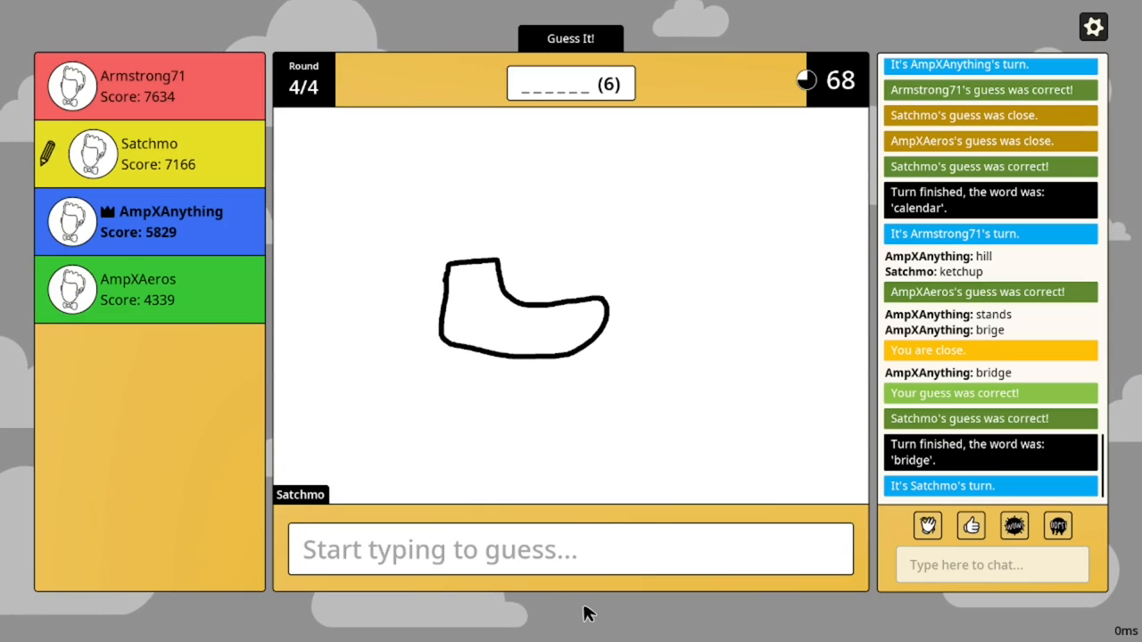
Guess 'skate' and 'flush' for the six-letter word before 'bowels' is revealed
{"action": "type", "text": "skate"}
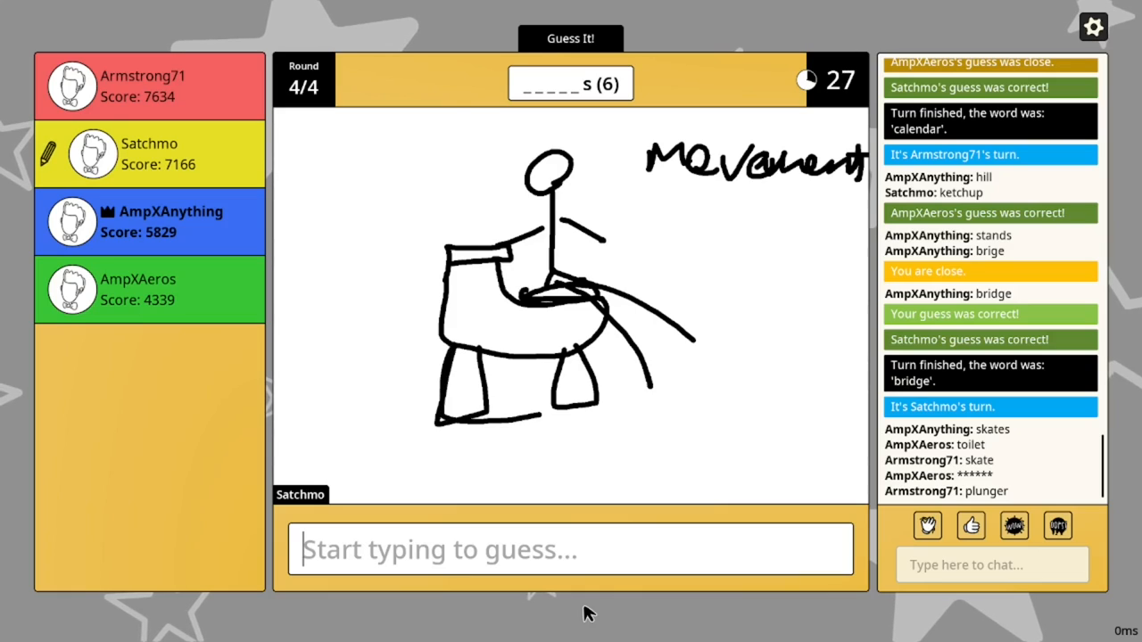
{"action": "type", "text": "flush"}
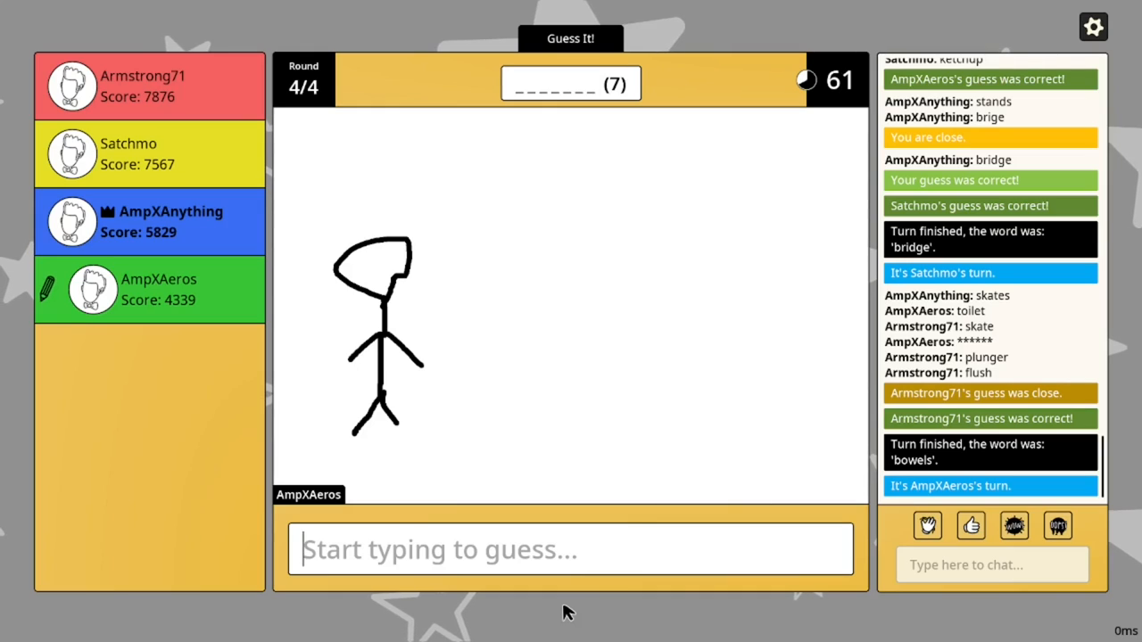
Guess 'strock', 'sho' and 'hot' for the seven-letter s-word before the match ends
{"action": "type", "text": "s"}
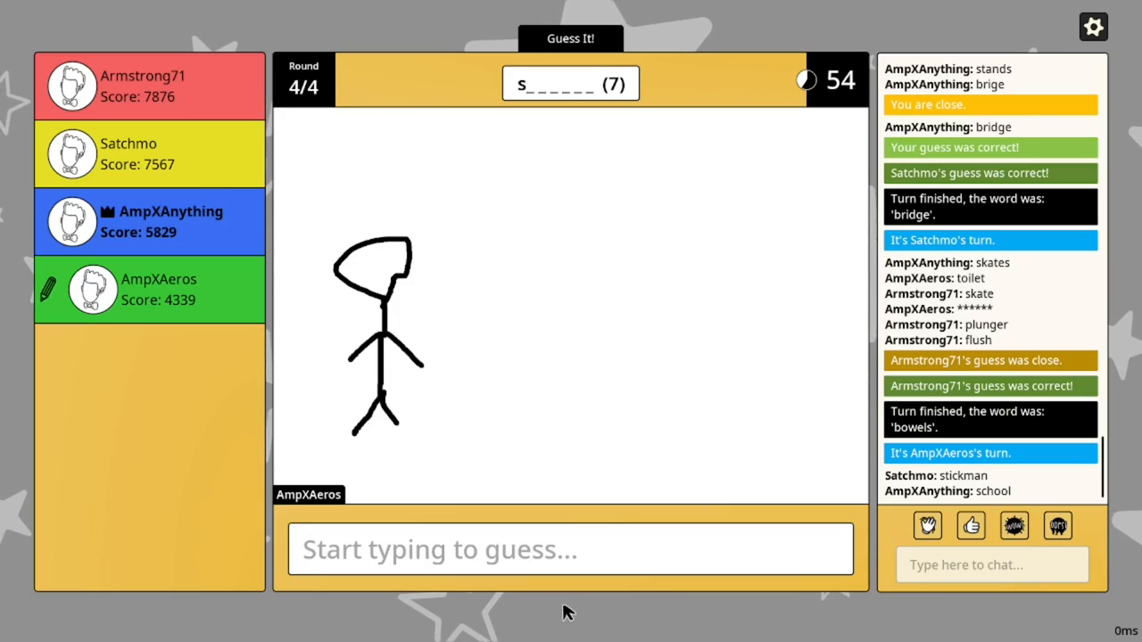
{"action": "type", "text": "s"}
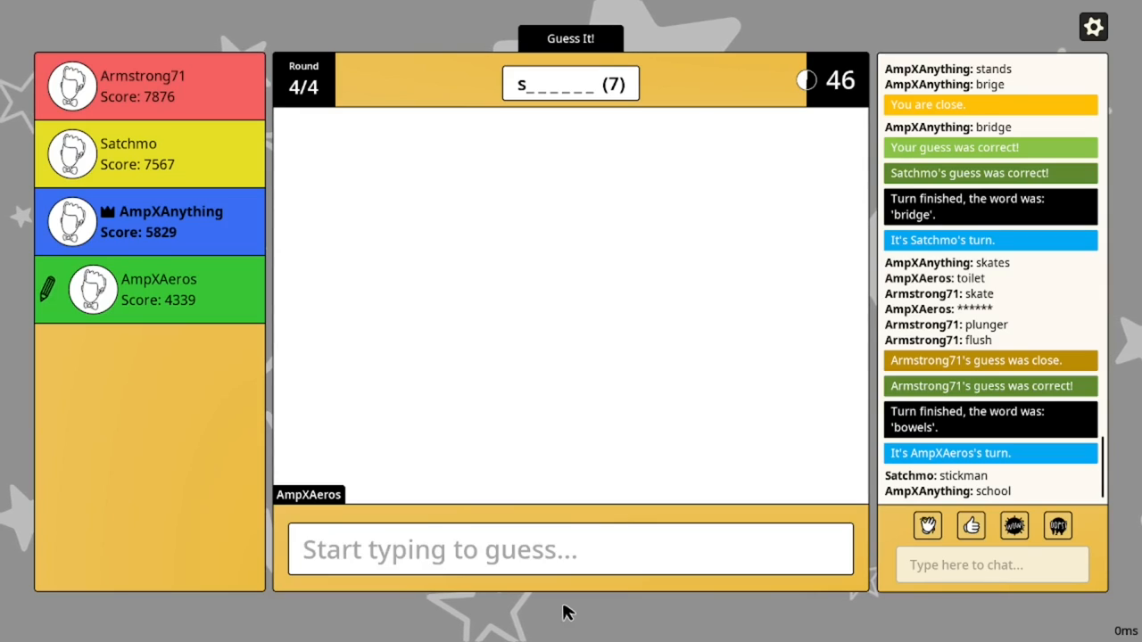
{"action": "type", "text": "s"}
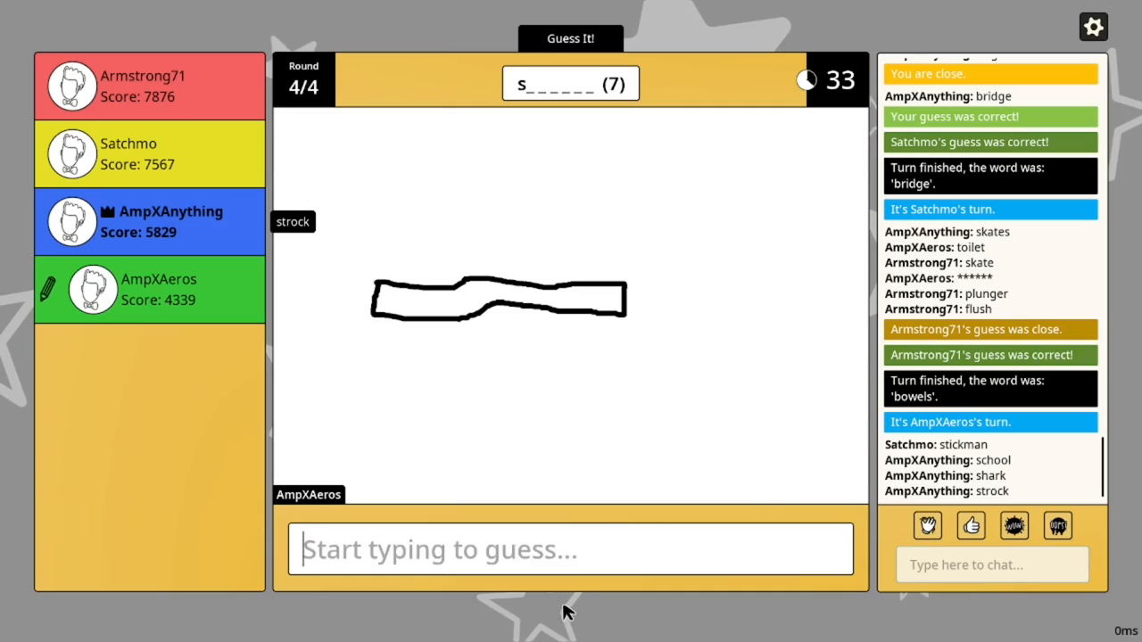
{"action": "type", "text": "stro"}
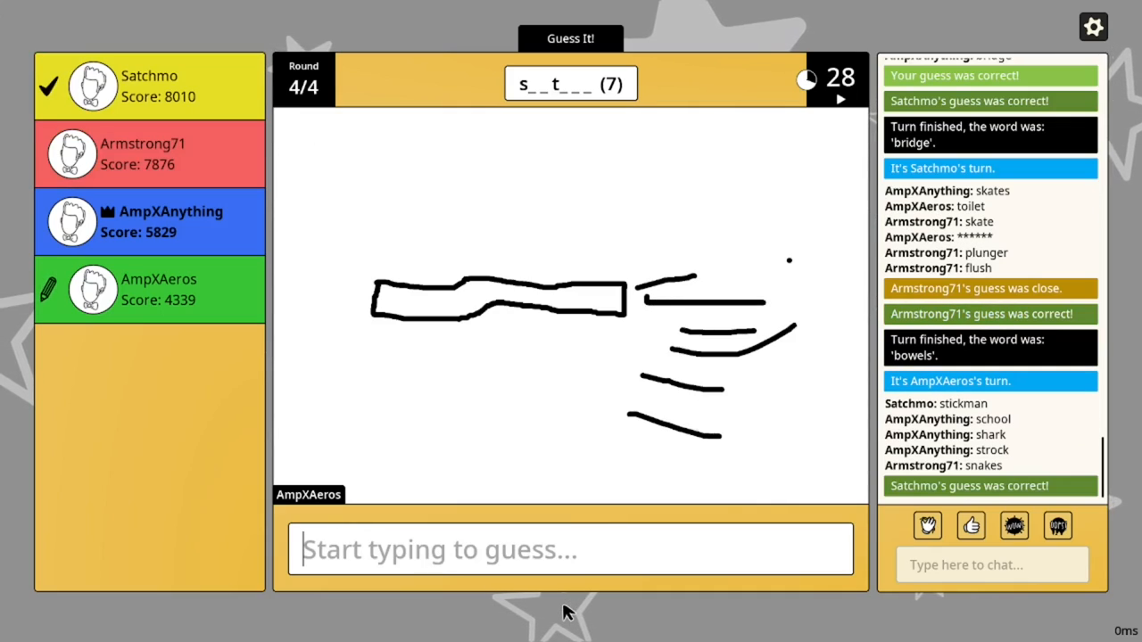
{"action": "type", "text": "sho"}
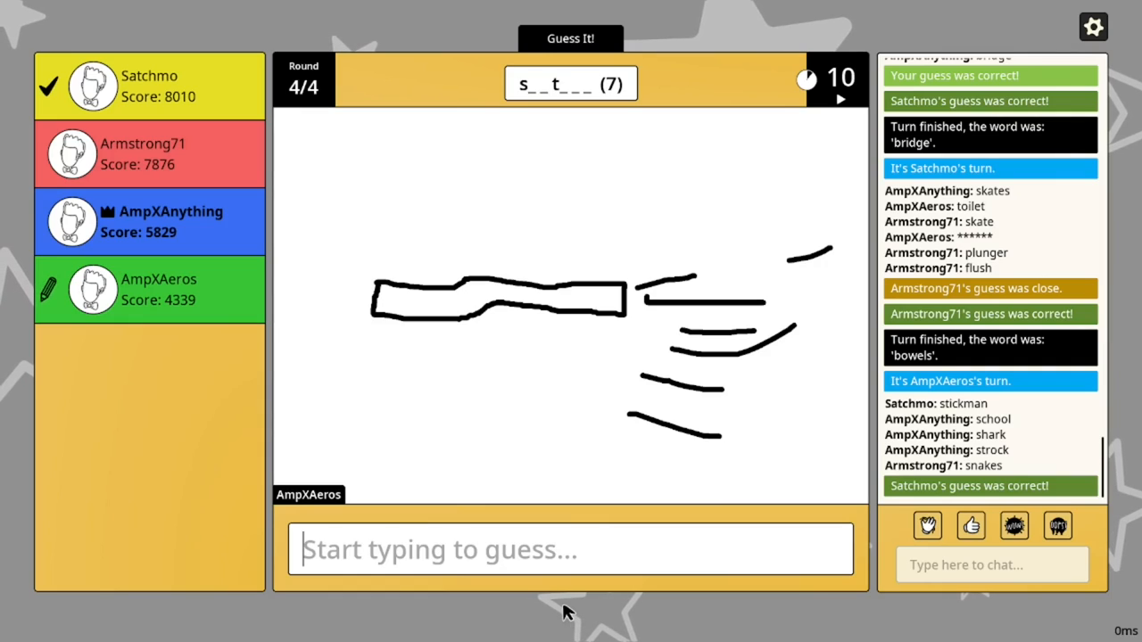
{"action": "type", "text": "s"}
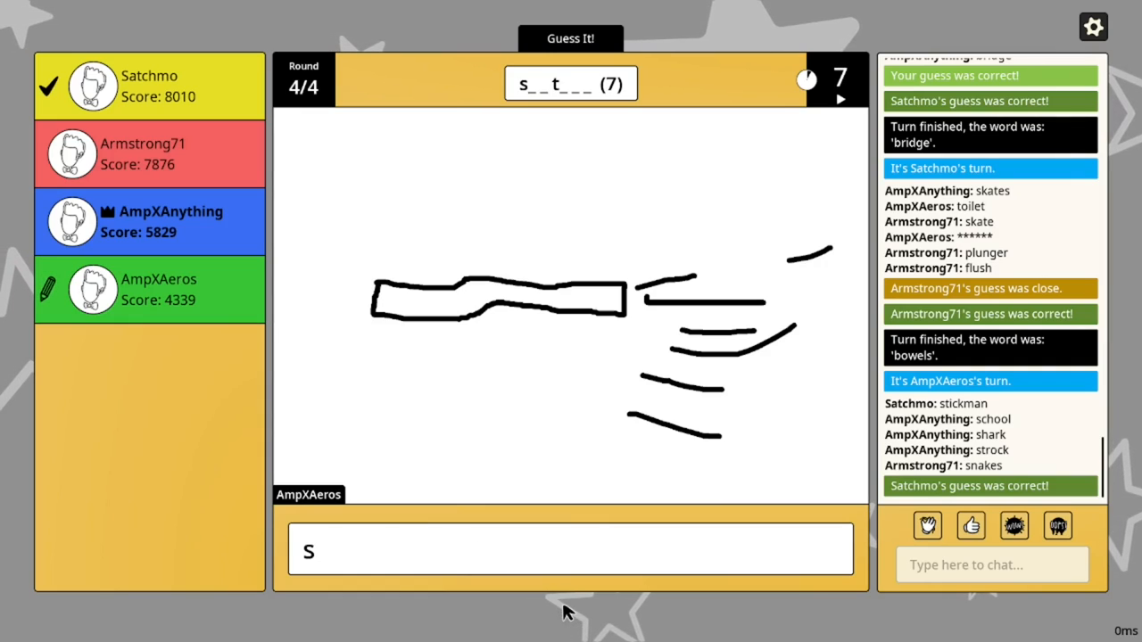
{"action": "type", "text": "hot"}
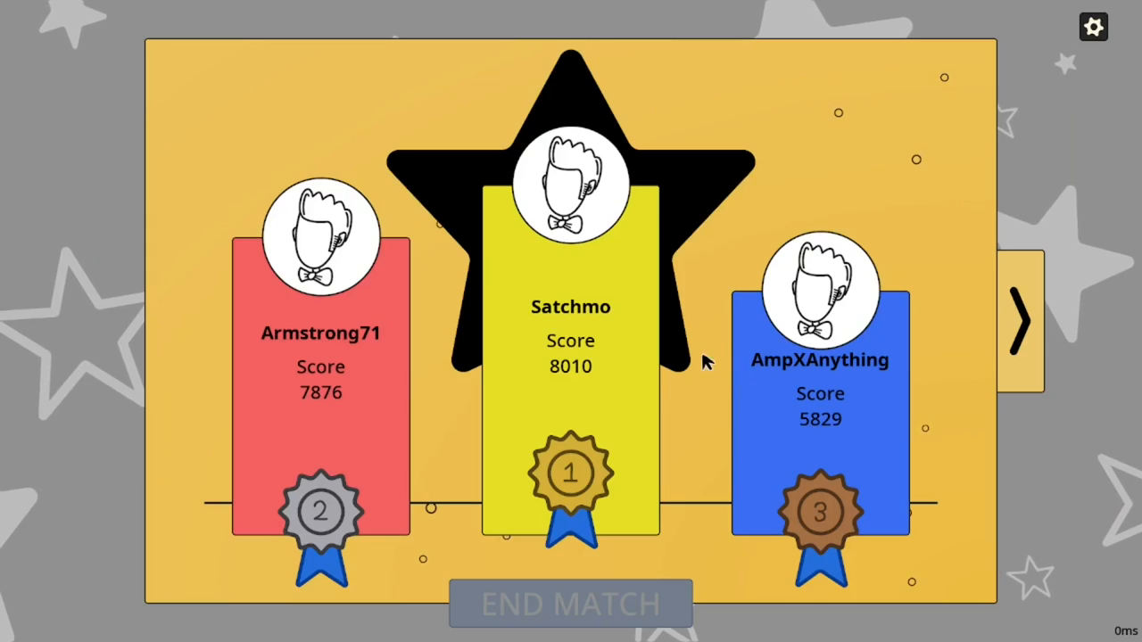
{"action": "mouse_move", "coordinate": [687, 417]}
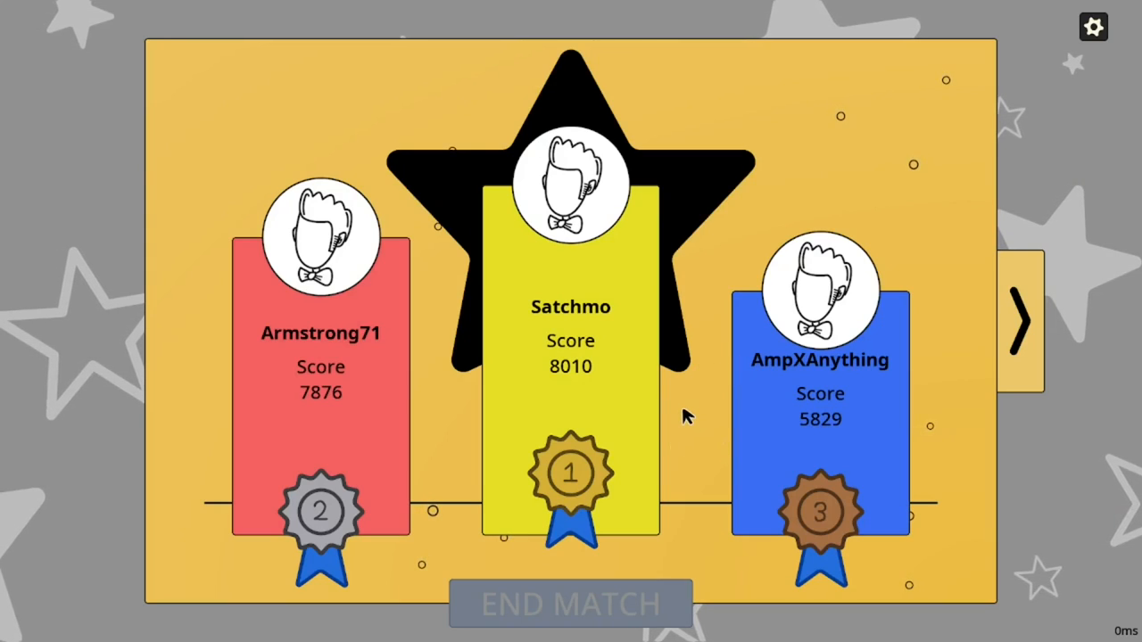
{"action": "mouse_move", "coordinate": [765, 429]}
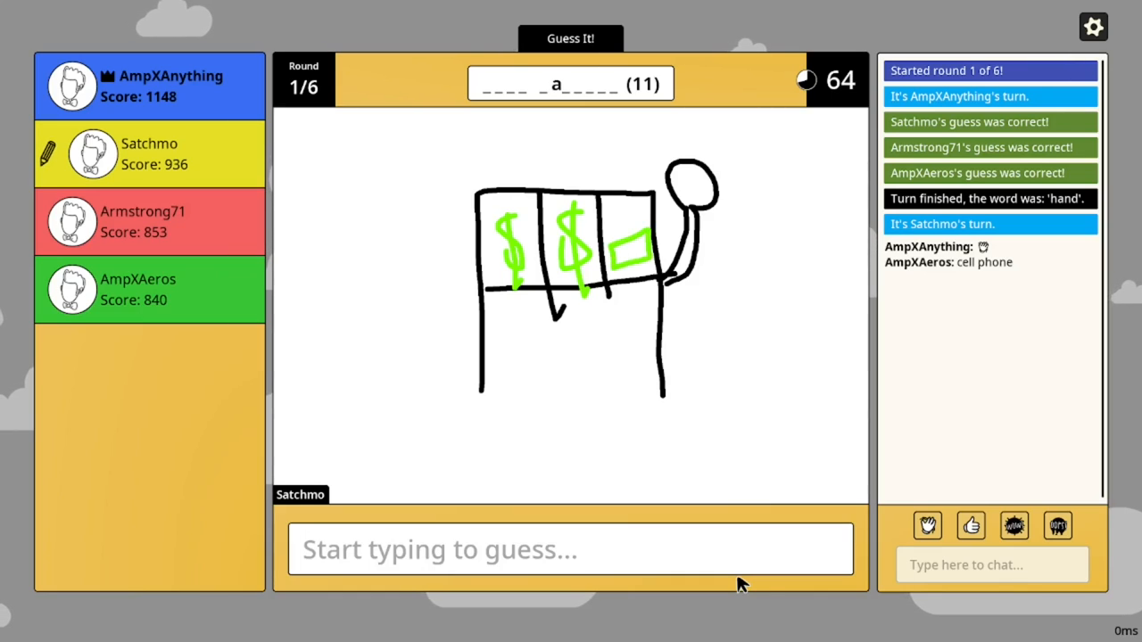
Guess 'slot machine' for the eleven-letter drawing in round 1 of 6
{"action": "type", "text": "slo"}
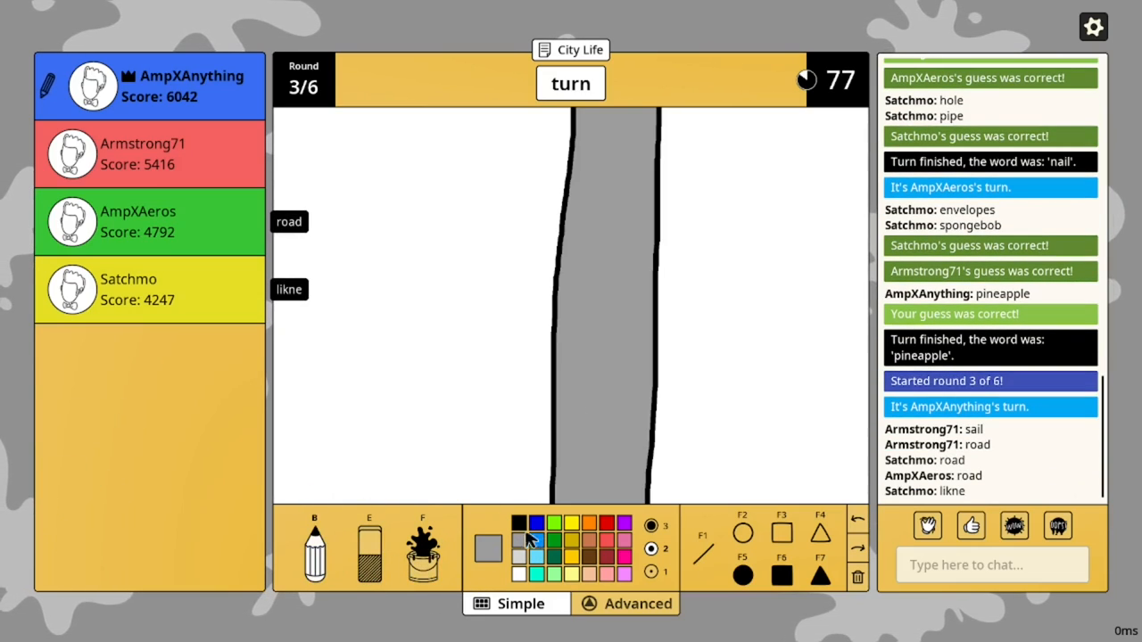
Paint yellow dashed lane markings down the grey road and a black junction at its top
{"action": "left_click", "coordinate": [571, 535]}
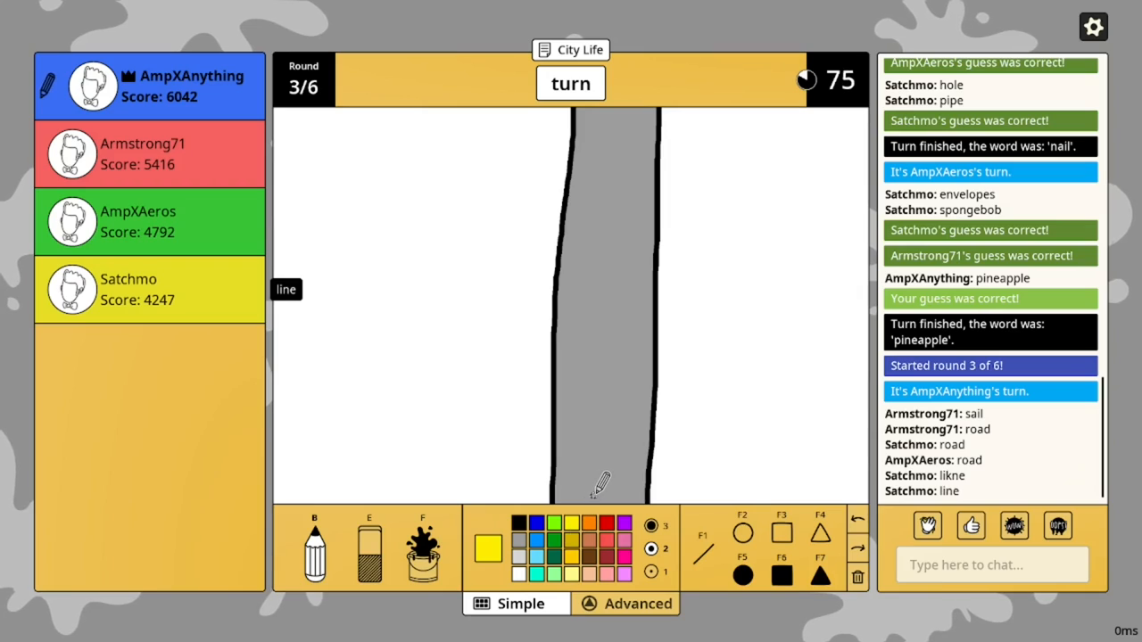
{"action": "left_click_drag", "start_coordinate": [597, 428], "coordinate": [598, 491]}
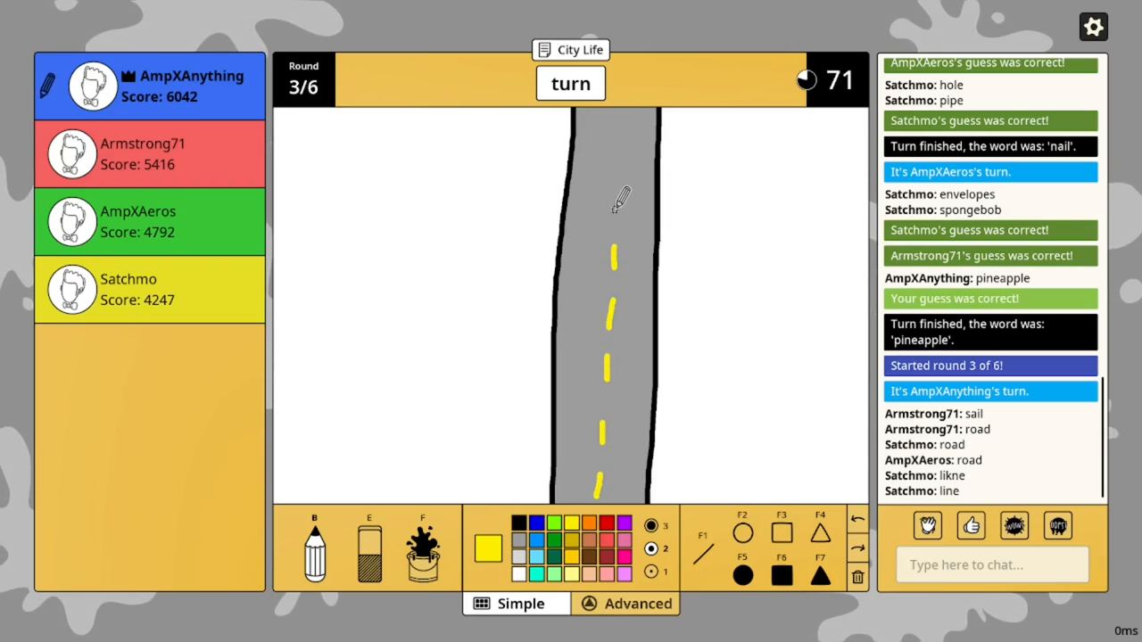
{"action": "left_click", "coordinate": [514, 519]}
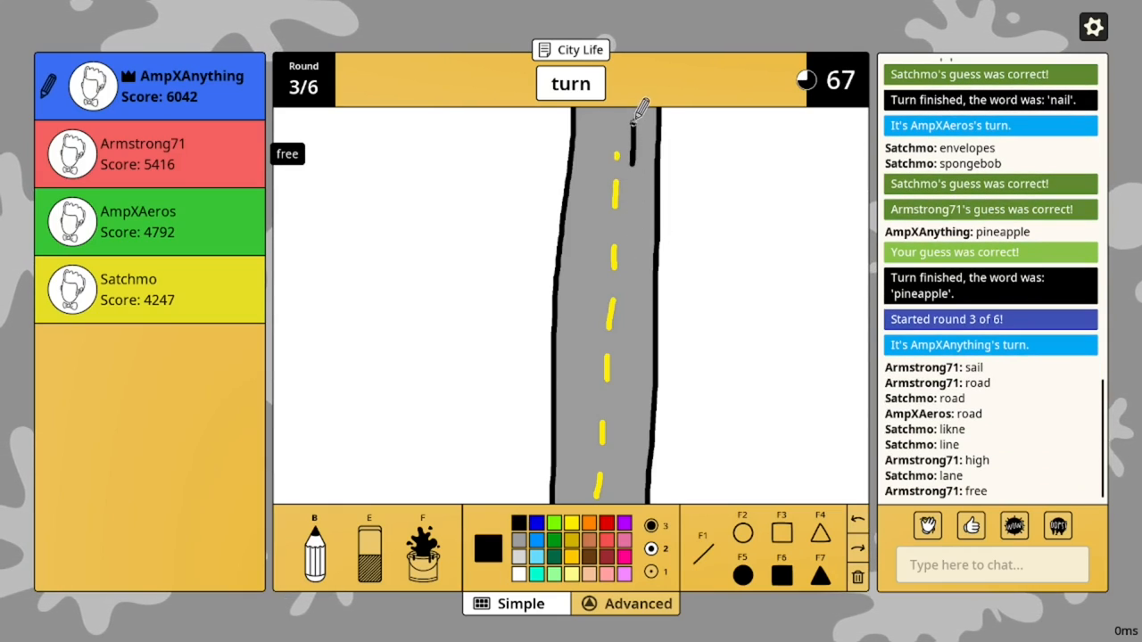
{"action": "left_click_drag", "start_coordinate": [624, 125], "coordinate": [657, 107]}
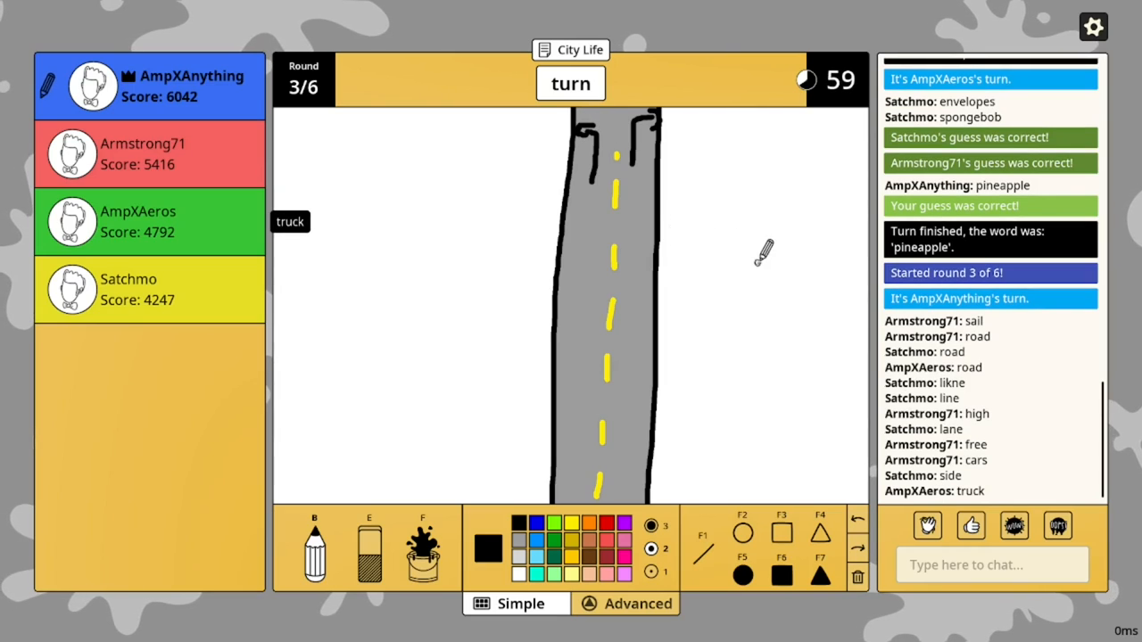
{"action": "mouse_move", "coordinate": [752, 425]}
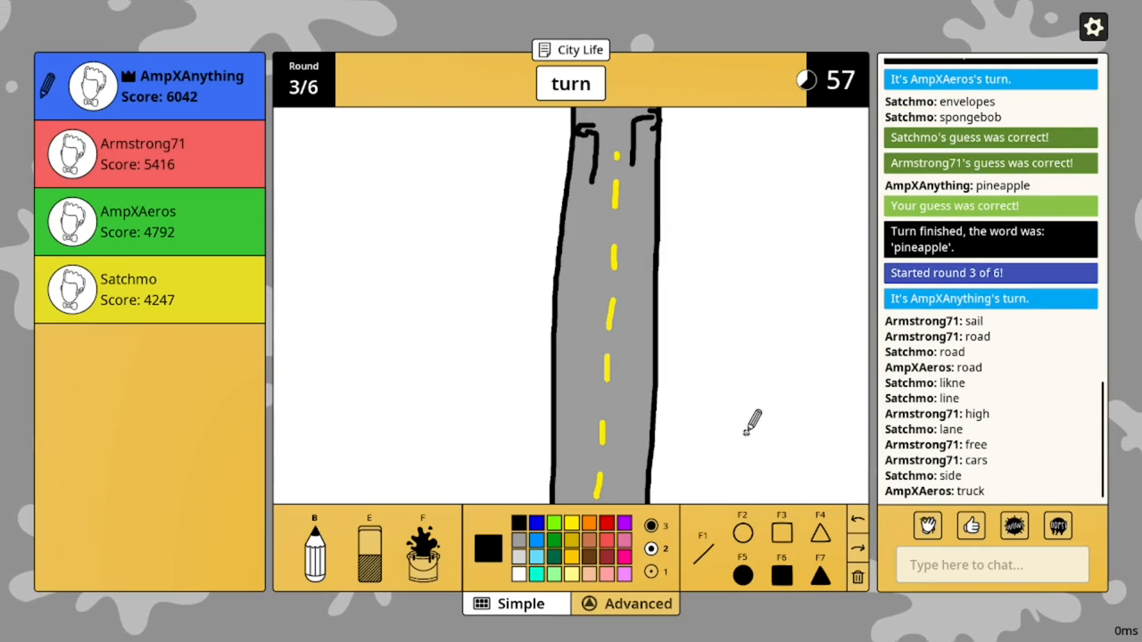
{"action": "mouse_move", "coordinate": [472, 599]}
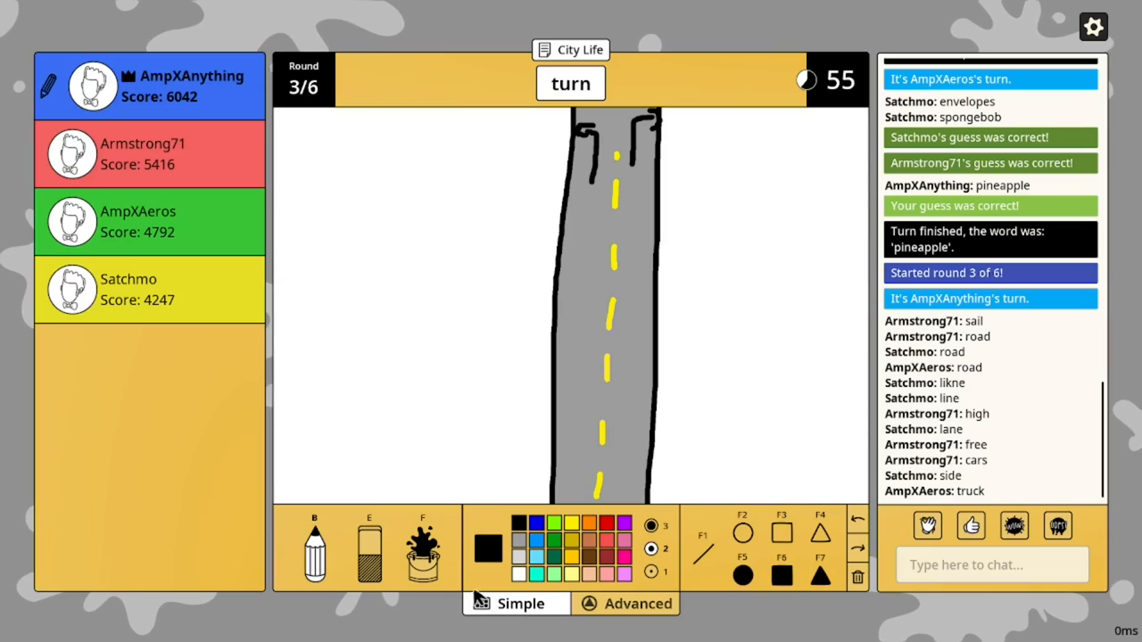
{"action": "mouse_move", "coordinate": [503, 231]}
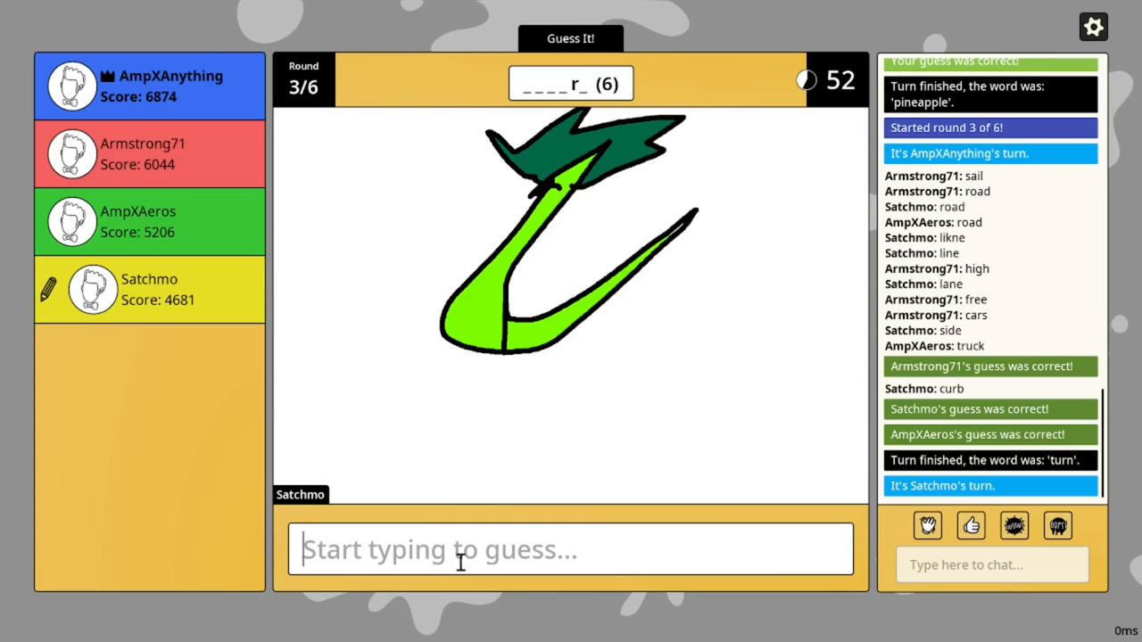
Guess 'celery' for the green leafy stalk drawing, taking the lead at 8420
{"action": "type", "text": "cel"}
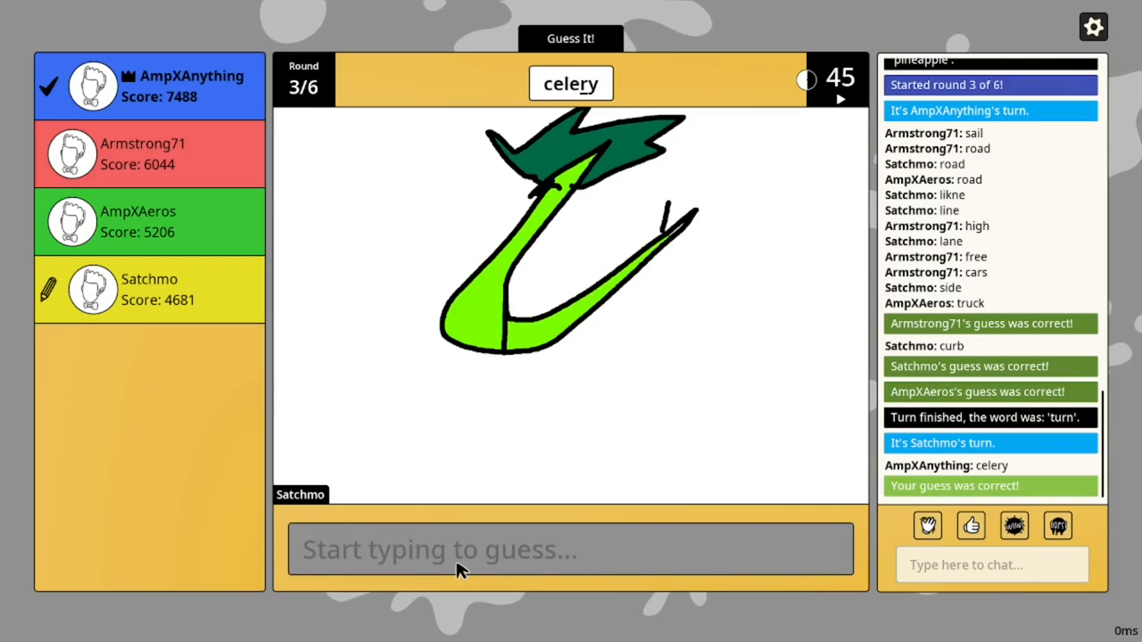
{"action": "left_click_drag", "start_coordinate": [669, 217], "coordinate": [767, 250]}
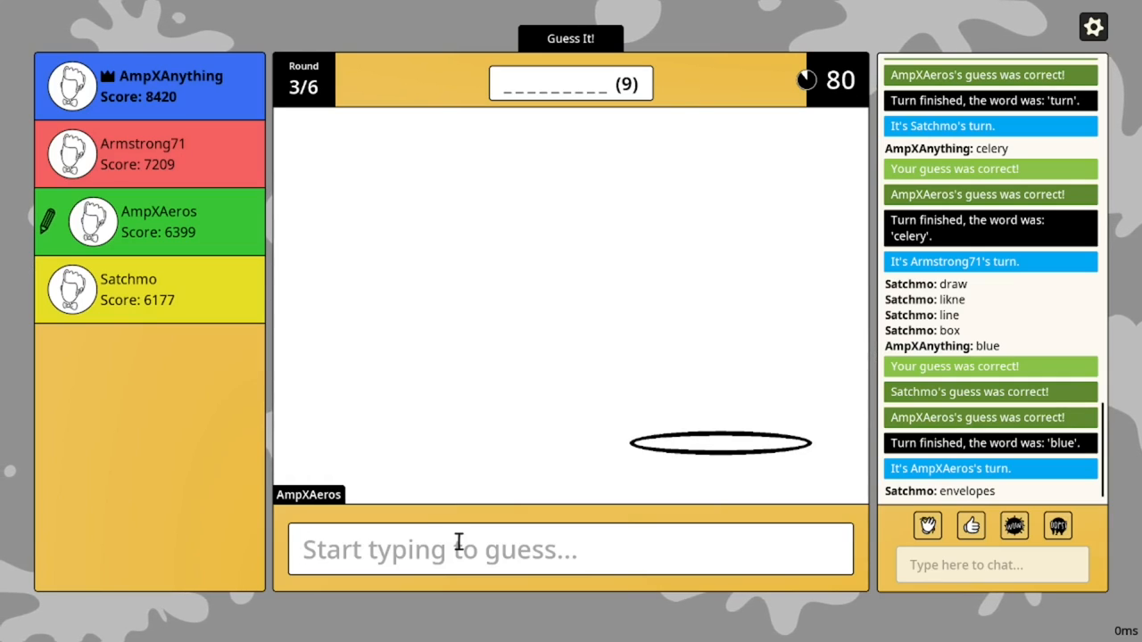
Guess words like 'man' at the cockroach drawing until round 4's word choice appears
{"action": "type", "text": "p"}
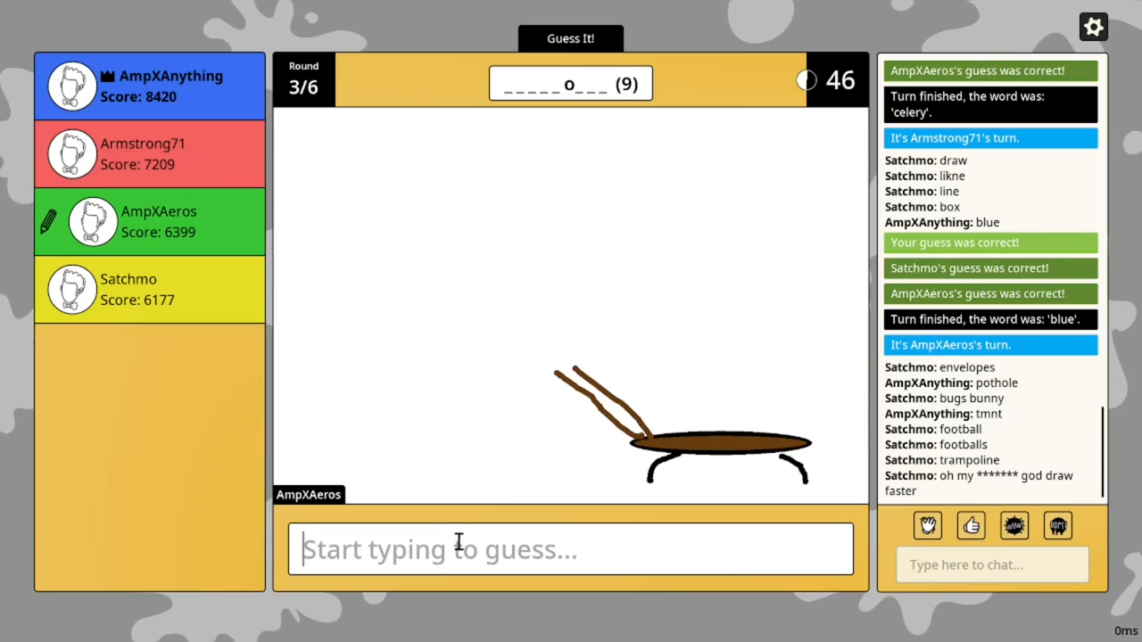
{"action": "type", "text": "man"}
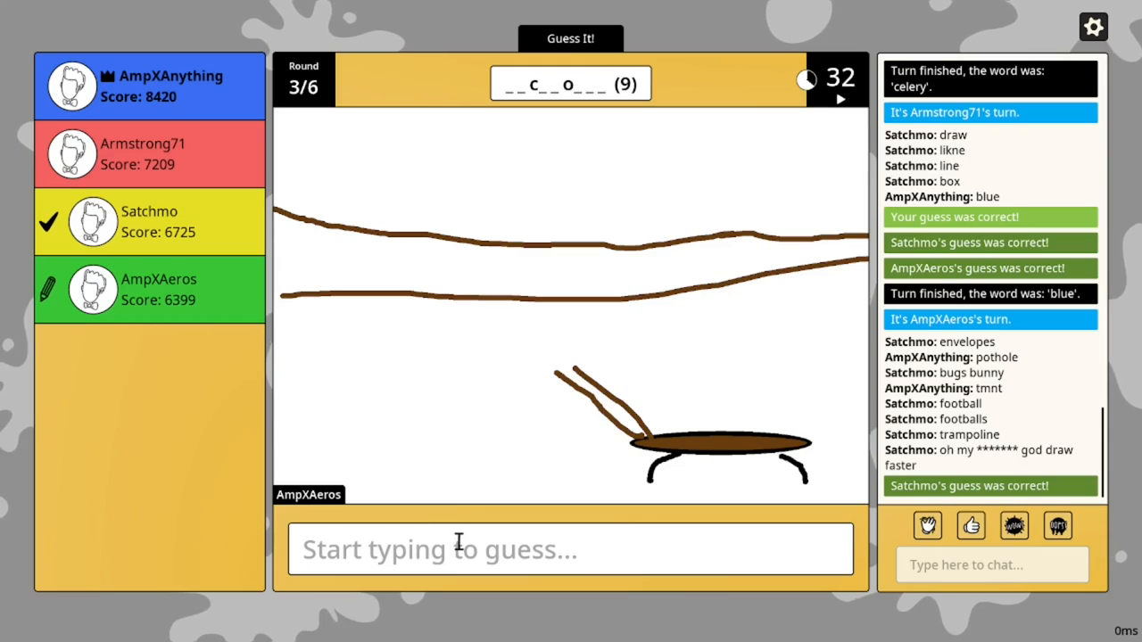
{"action": "left_click_drag", "start_coordinate": [360, 221], "coordinate": [361, 293]}
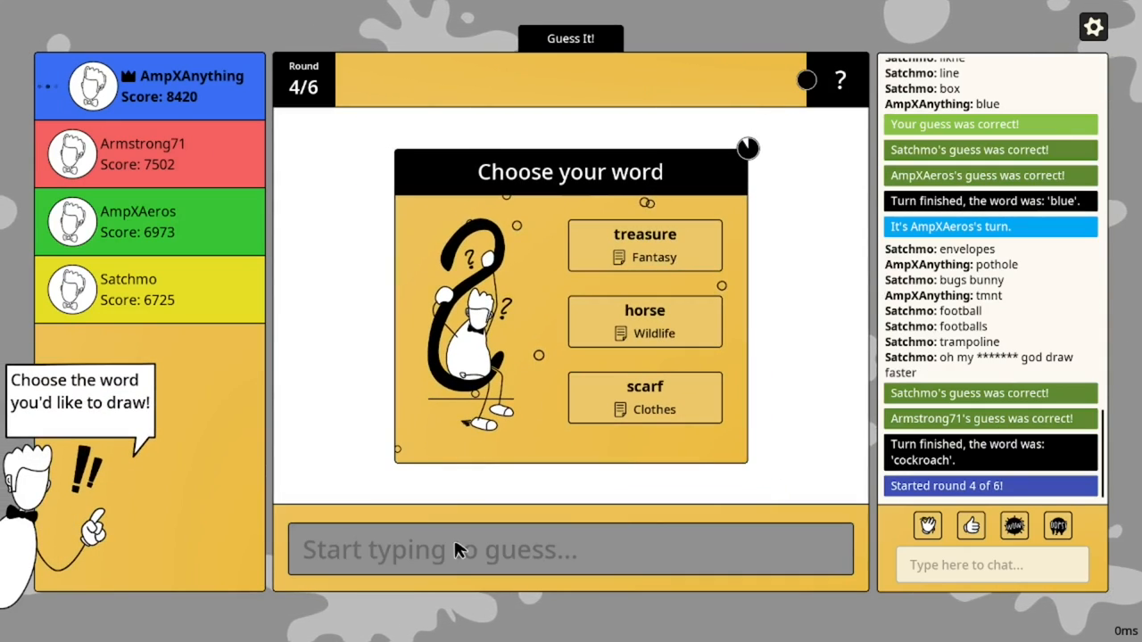
{"action": "mouse_move", "coordinate": [574, 381]}
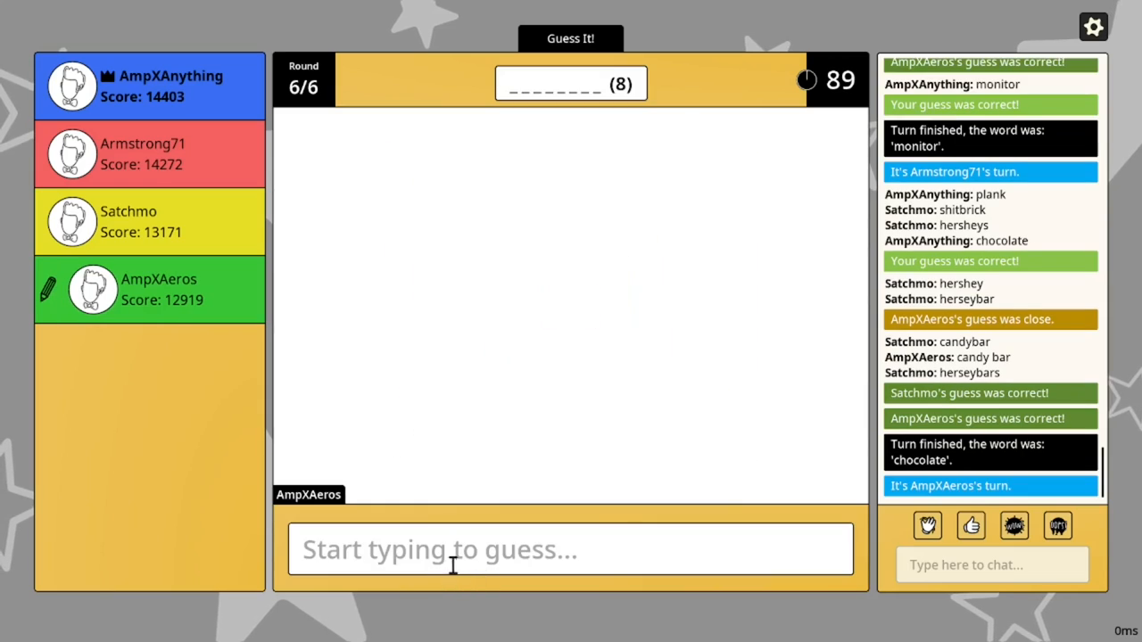
{"action": "mouse_move", "coordinate": [450, 571]}
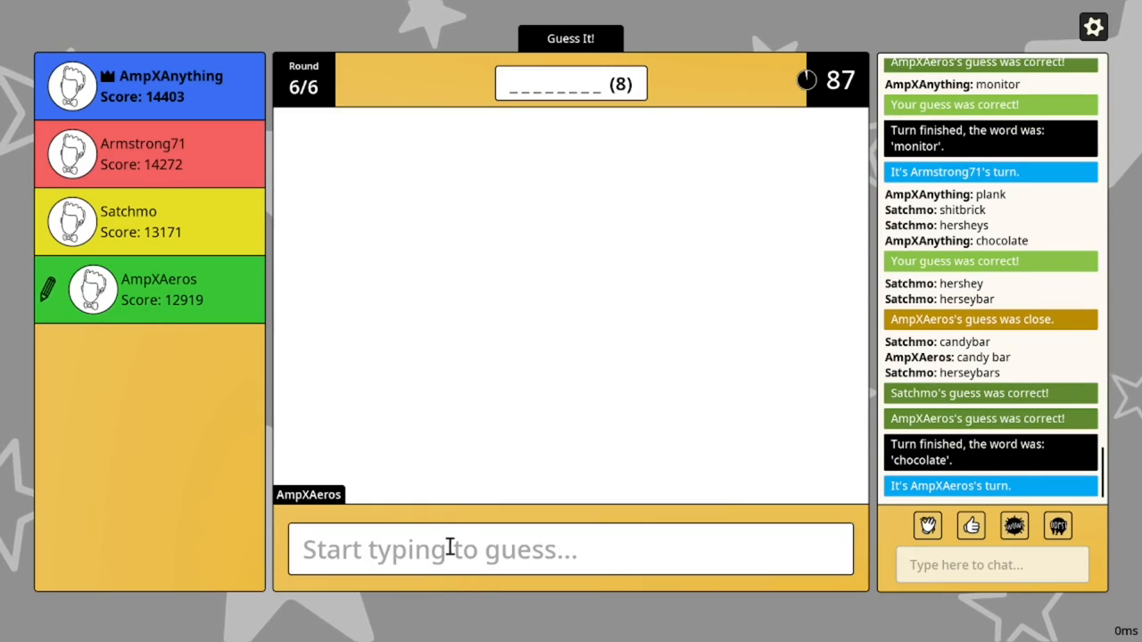
Follow the other player's round-6 drawing on the canvas while the eight-letter word is guessed
{"action": "left_click_drag", "start_coordinate": [303, 223], "coordinate": [325, 235]}
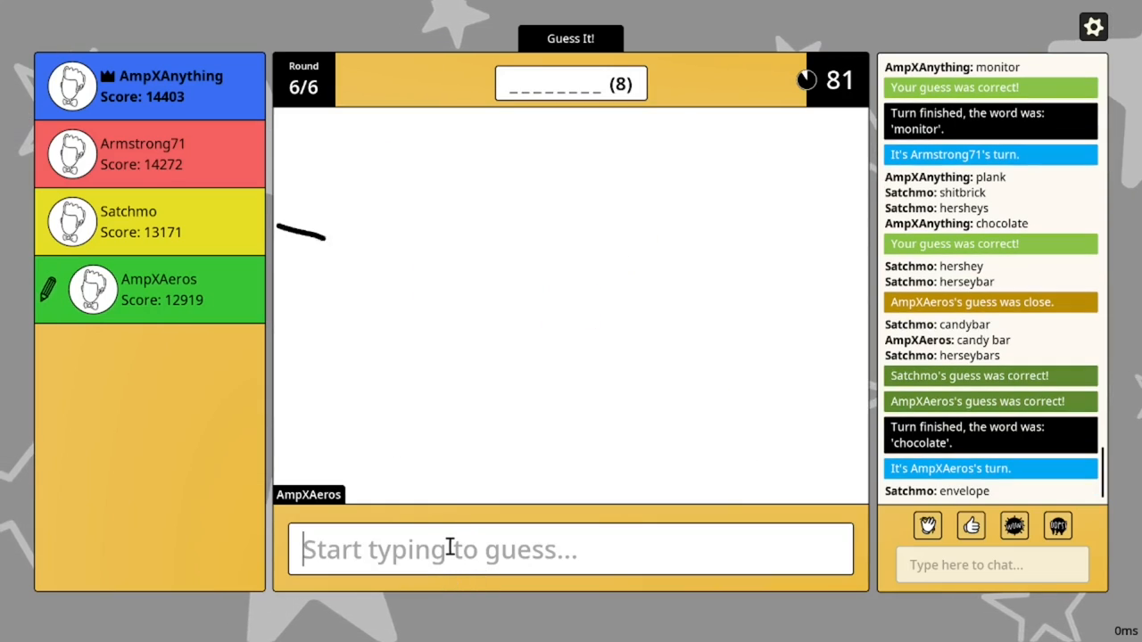
{"action": "left_click_drag", "start_coordinate": [304, 236], "coordinate": [348, 239]}
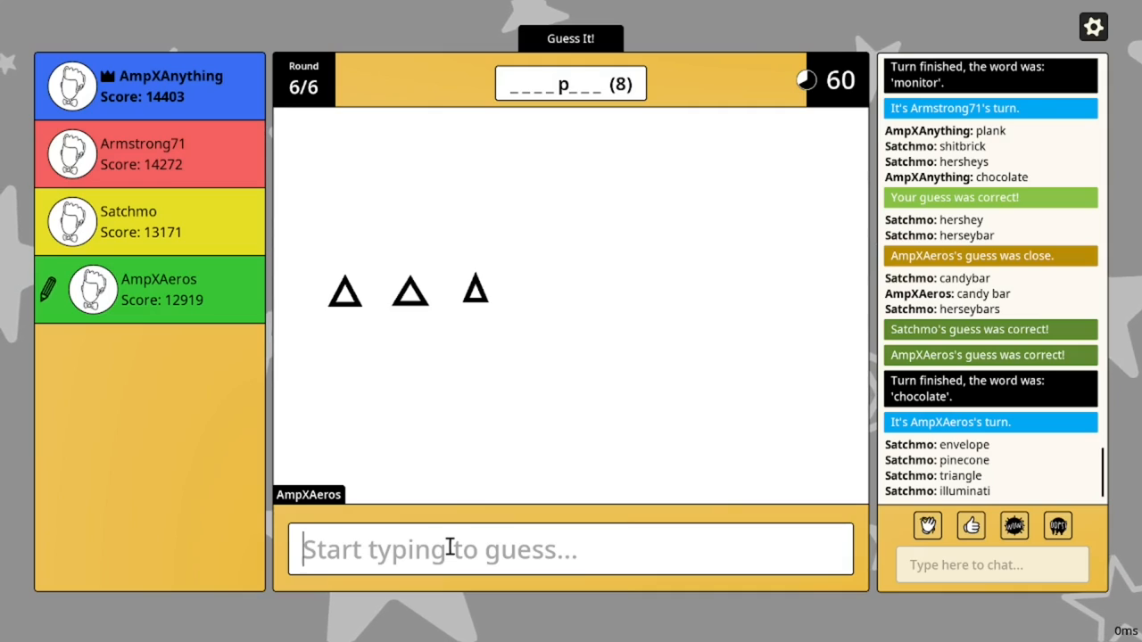
{"action": "left_click_drag", "start_coordinate": [285, 321], "coordinate": [518, 478]}
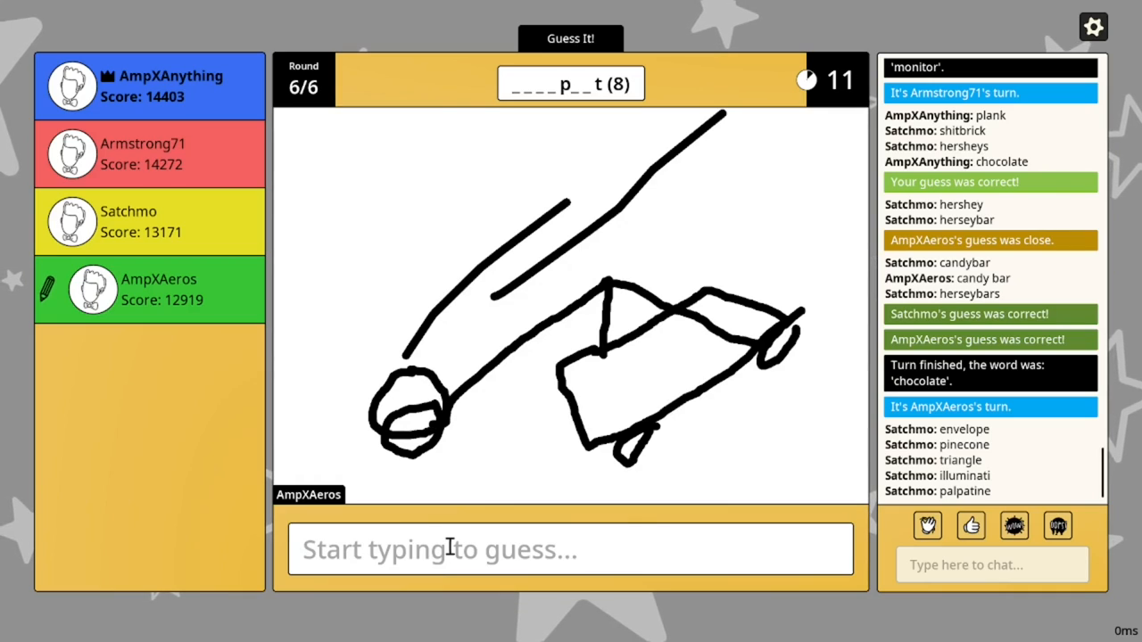
{"action": "left_click_drag", "start_coordinate": [714, 116], "coordinate": [758, 259]}
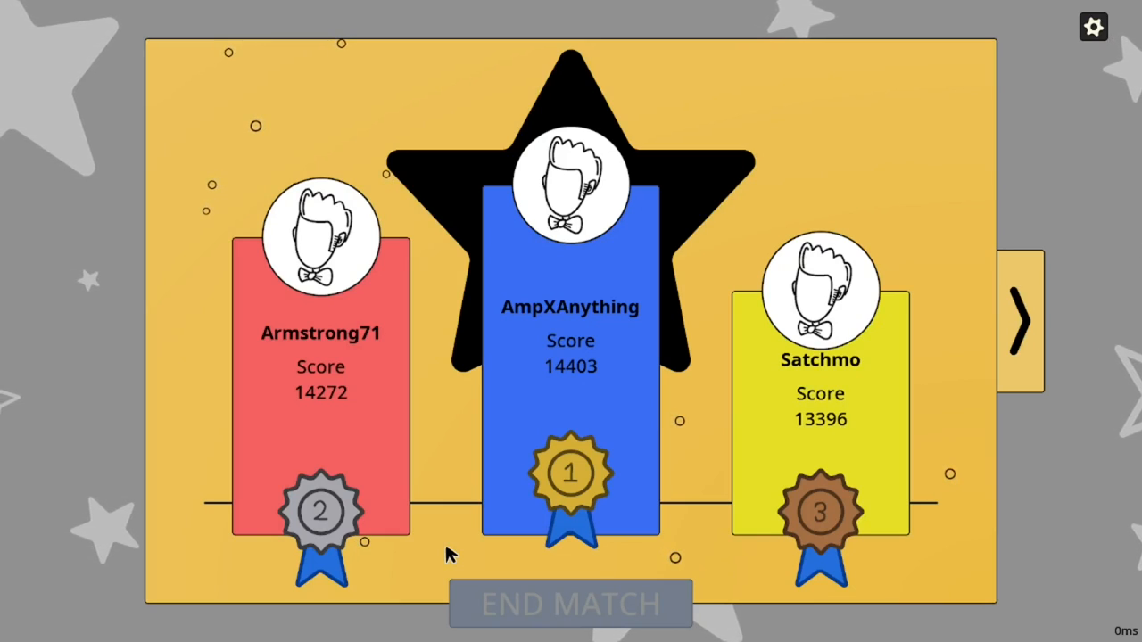
{"action": "mouse_move", "coordinate": [832, 218]}
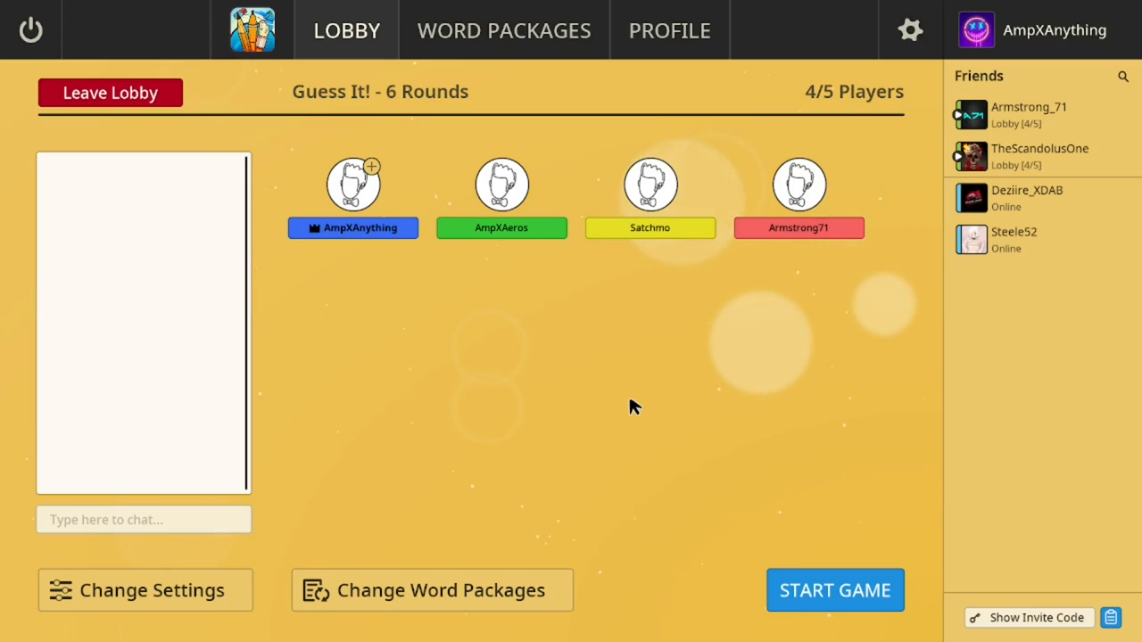
{"action": "mouse_move", "coordinate": [635, 403]}
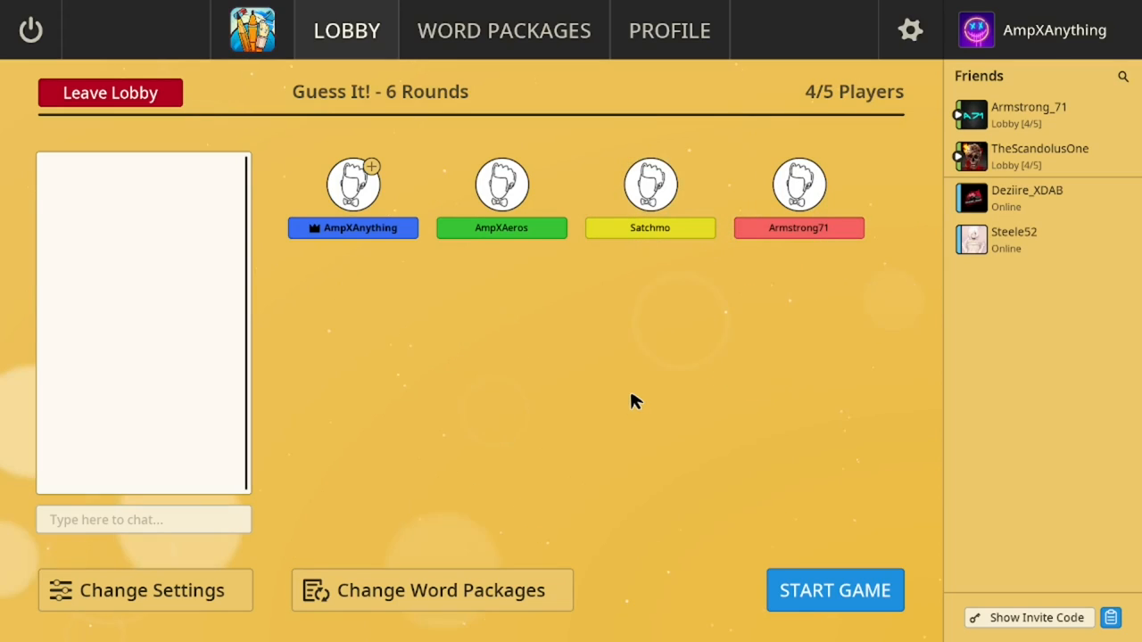